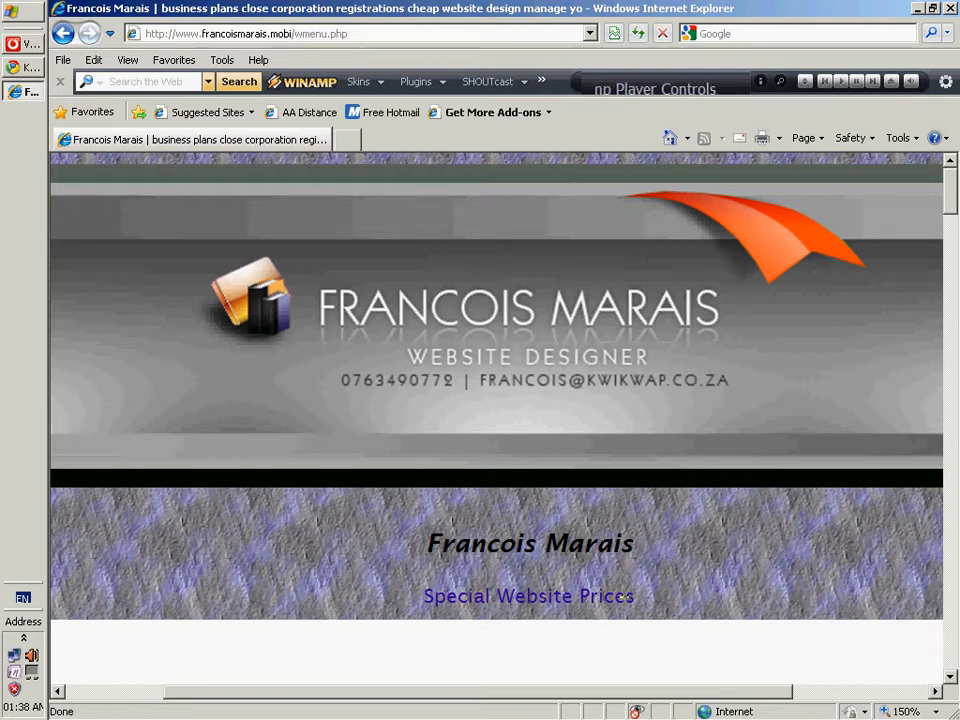
mouse_move(8, 232)
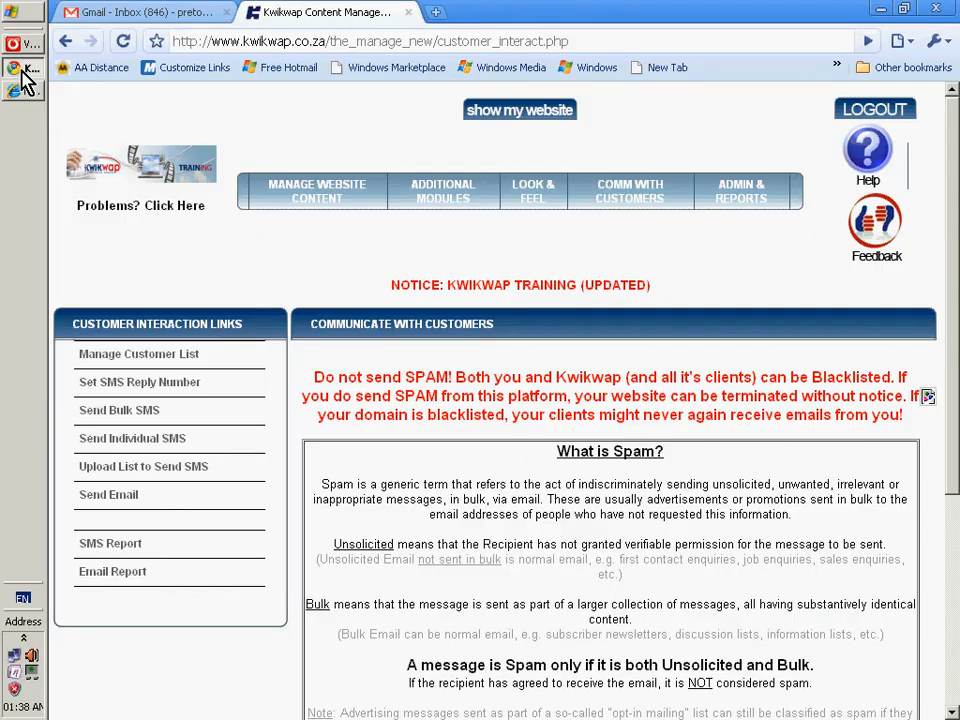
mouse_move(630, 191)
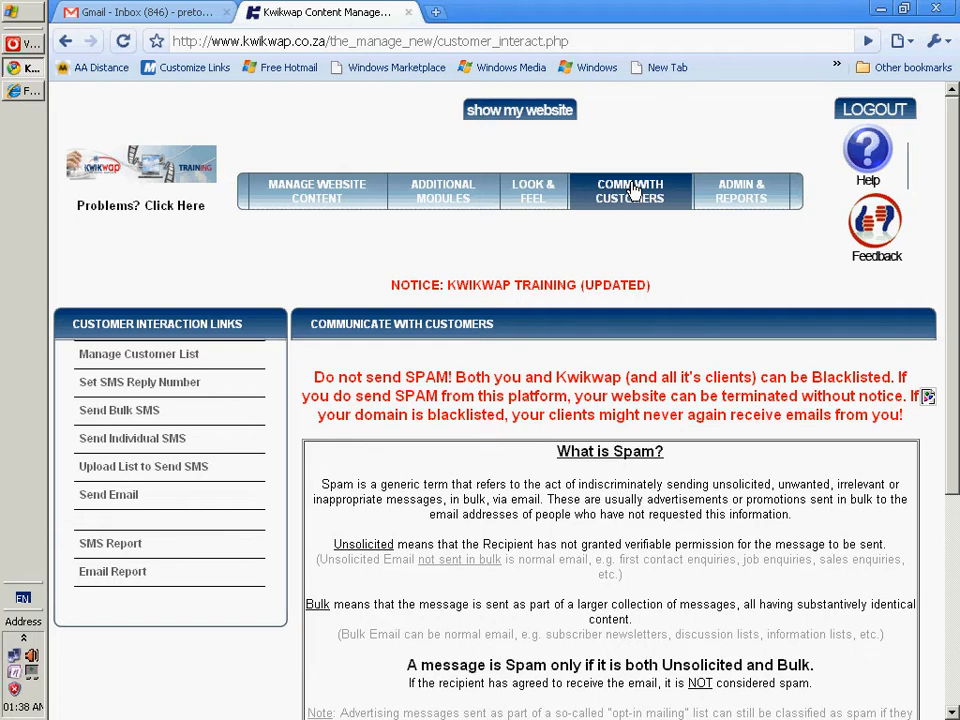
mouse_move(955, 310)
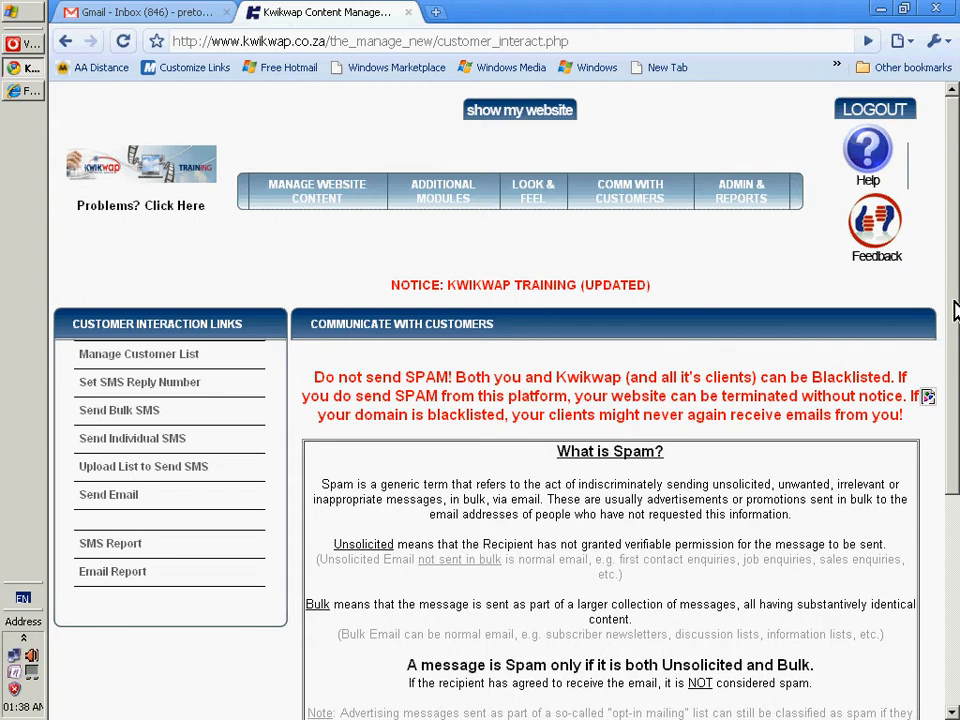
Step: Scroll through the spam warning and explanation on the Communicate with Customers page
scroll("down", 3)
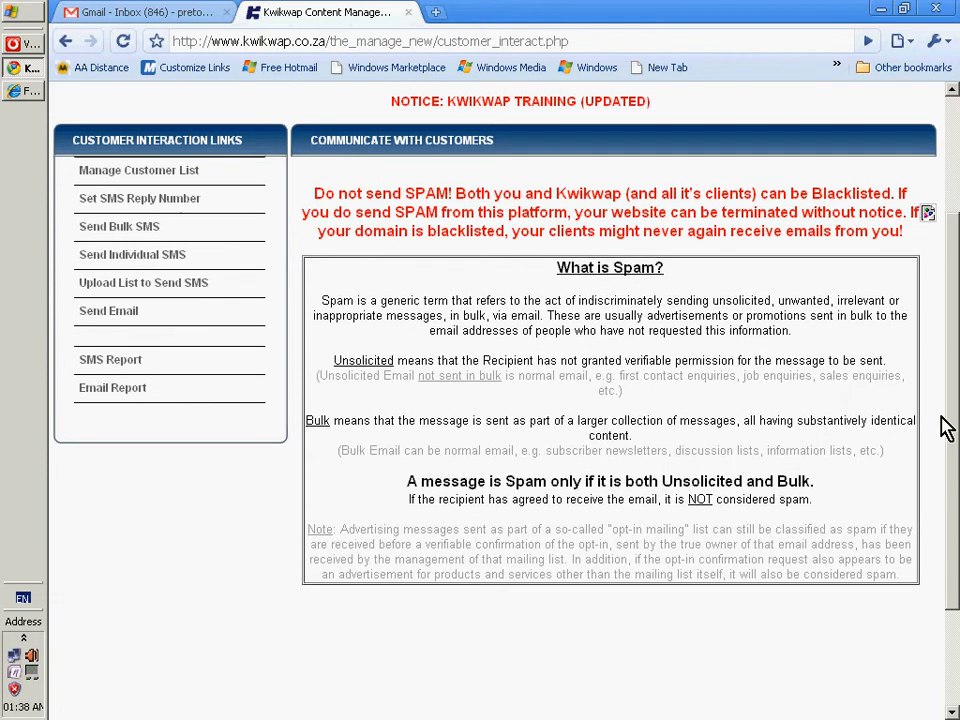
mouse_move(315, 200)
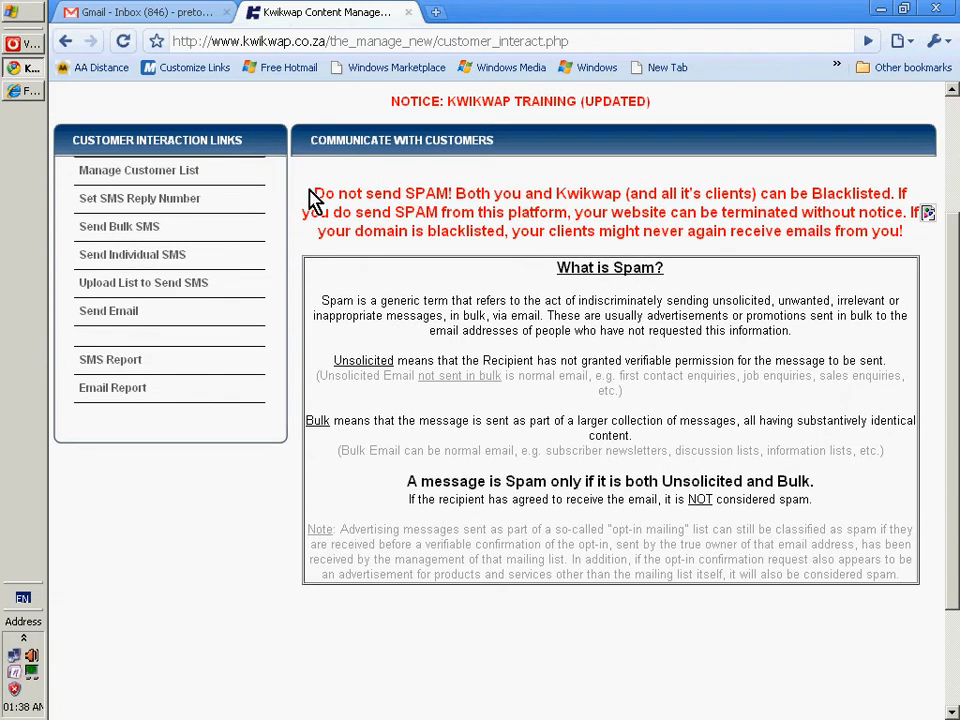
mouse_move(513, 195)
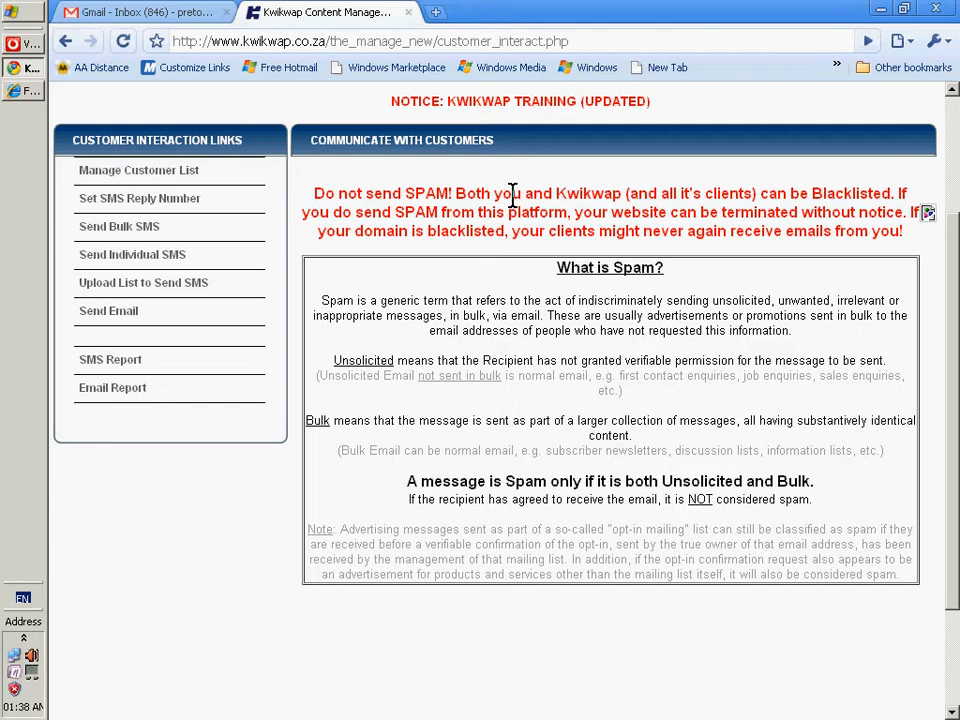
mouse_move(952, 405)
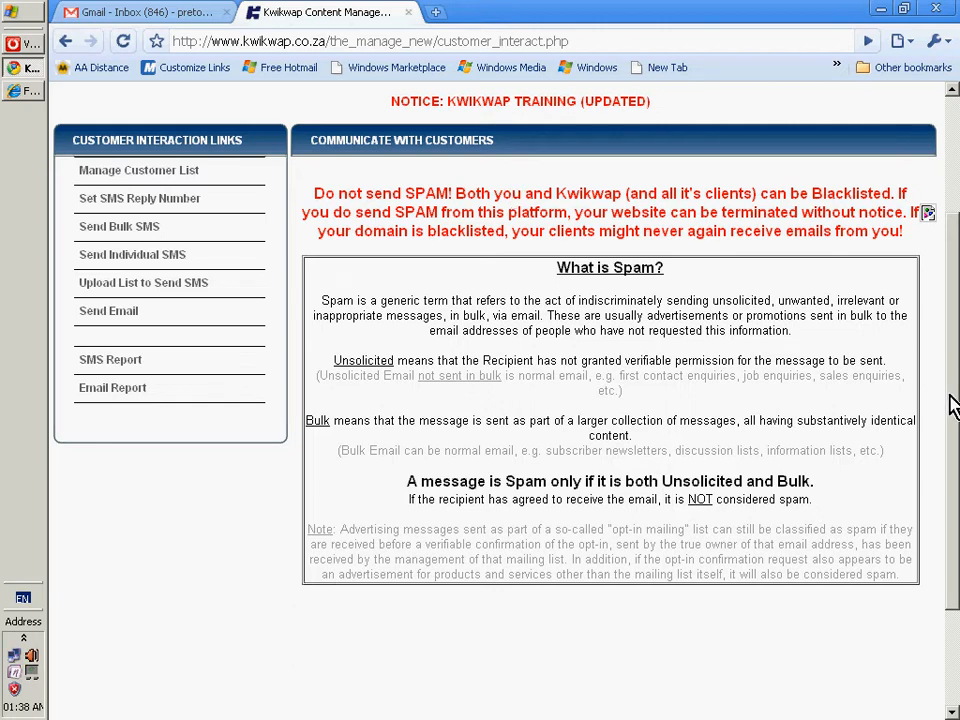
scroll("up", 3)
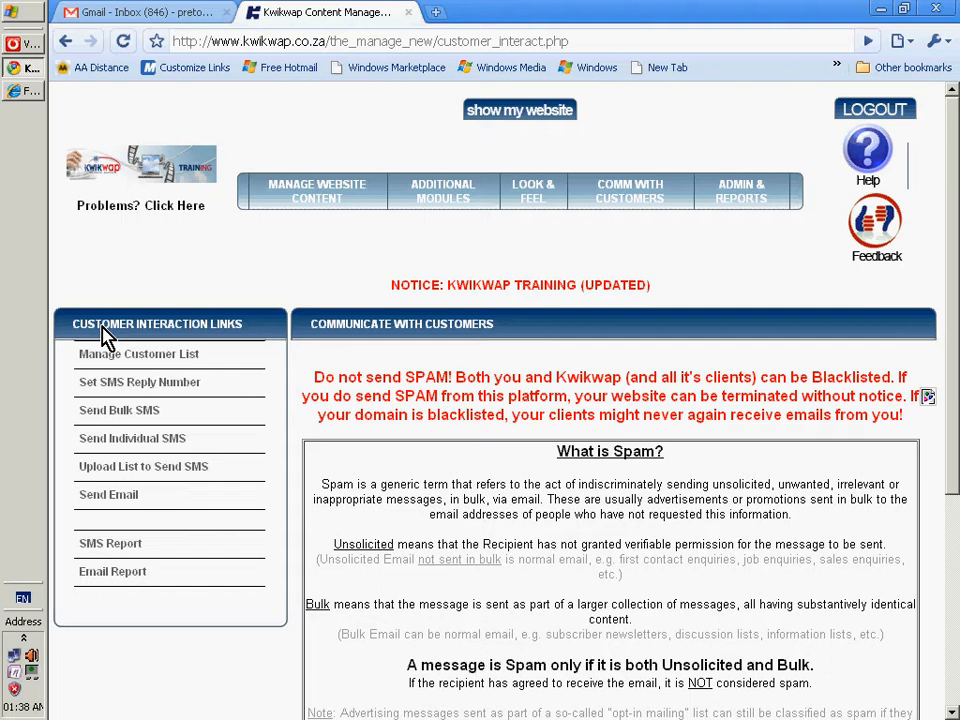
Step: Choose Manage Mailing List, open Add Individual, and view the Group dropdown choices
left_click(138, 354)
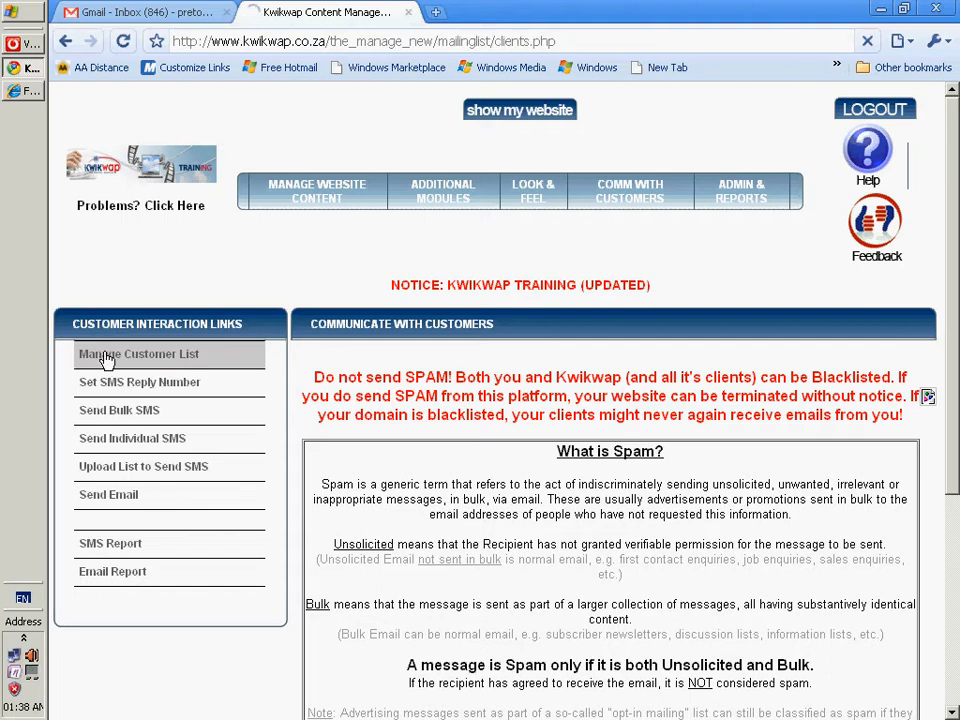
left_click(138, 354)
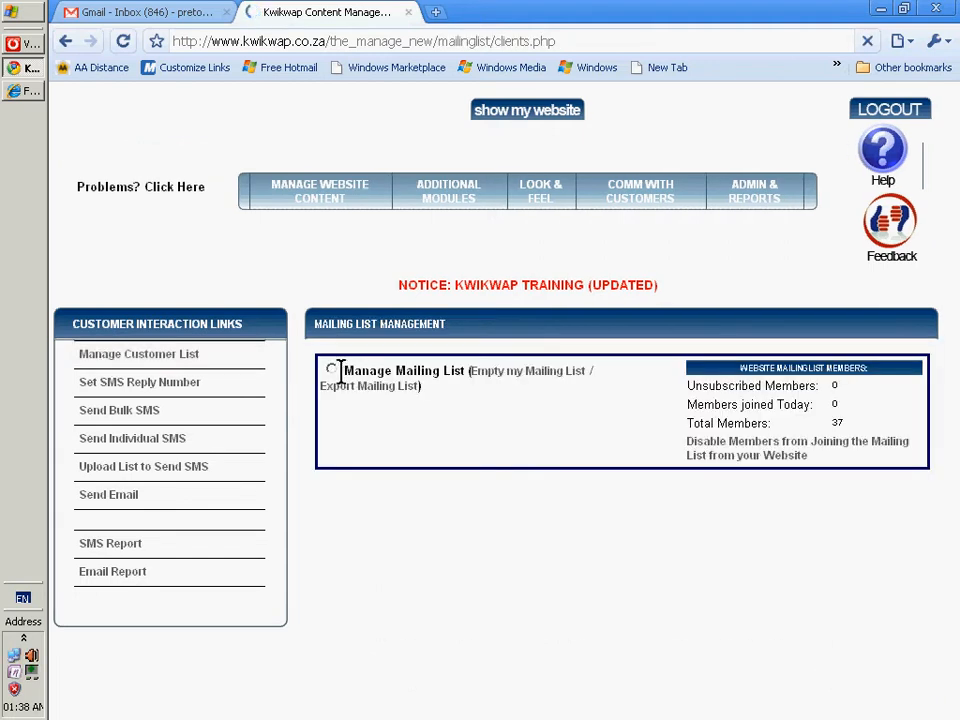
left_click(332, 371)
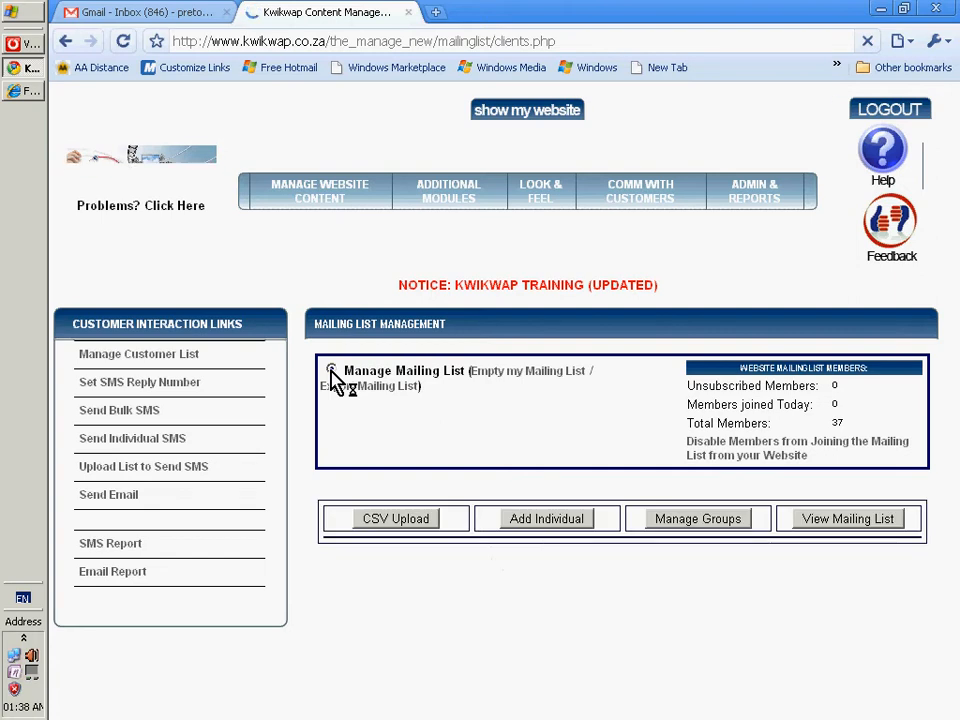
left_click(546, 518)
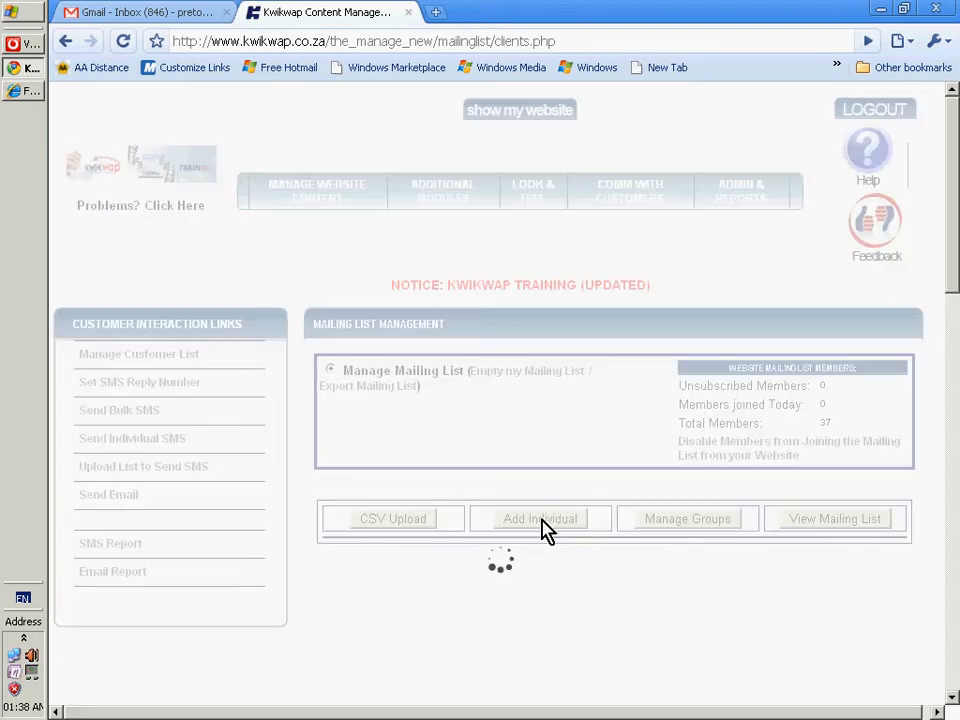
left_click(539, 518)
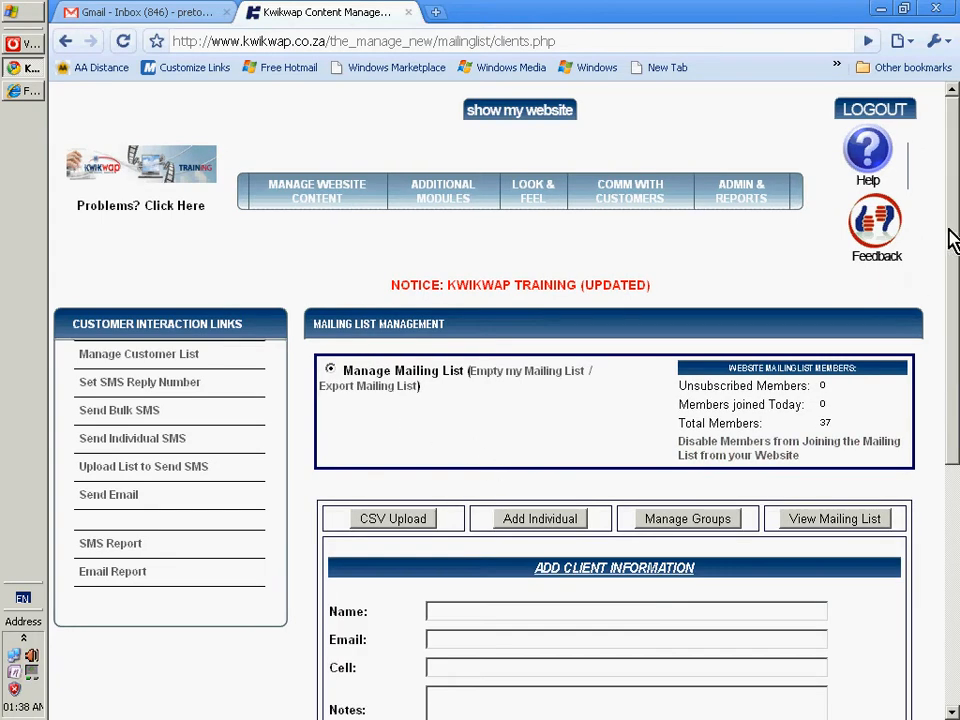
scroll("down", 3)
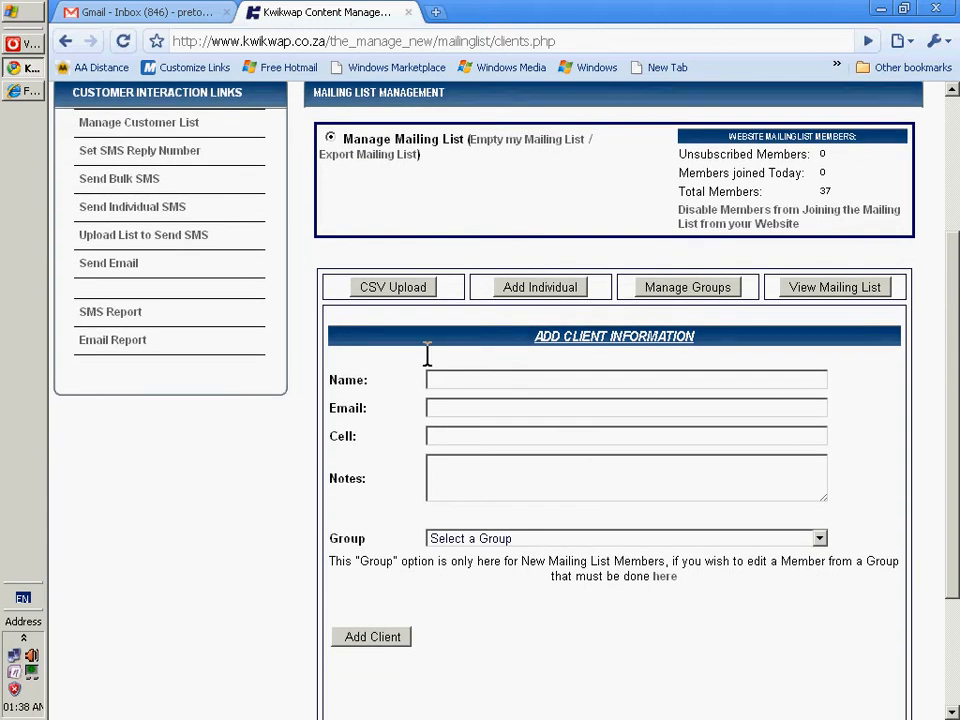
left_click(819, 538)
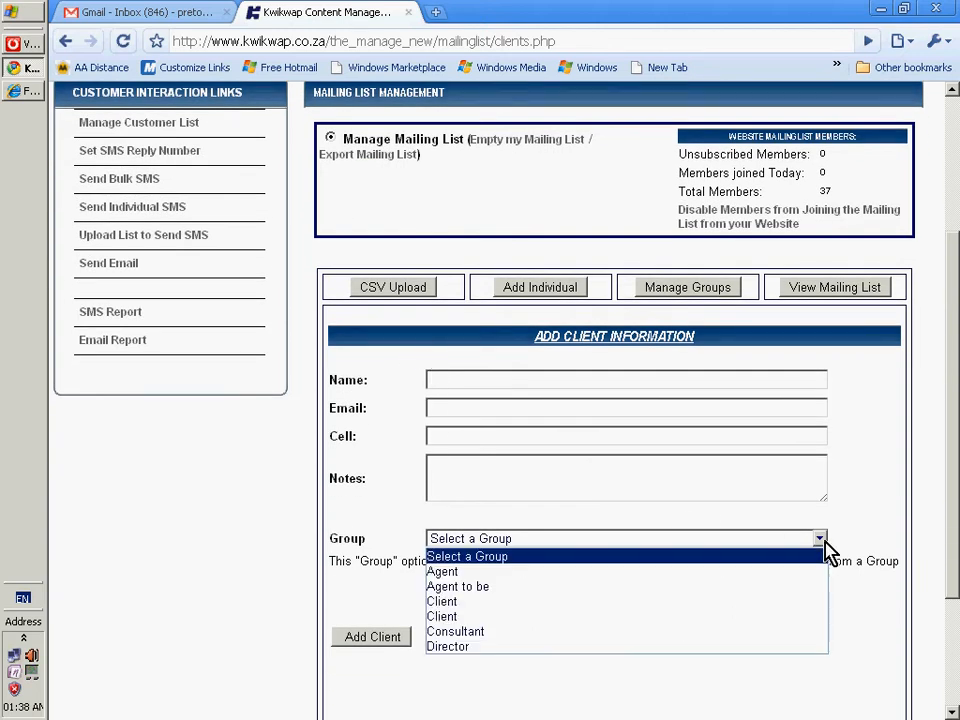
mouse_move(455, 631)
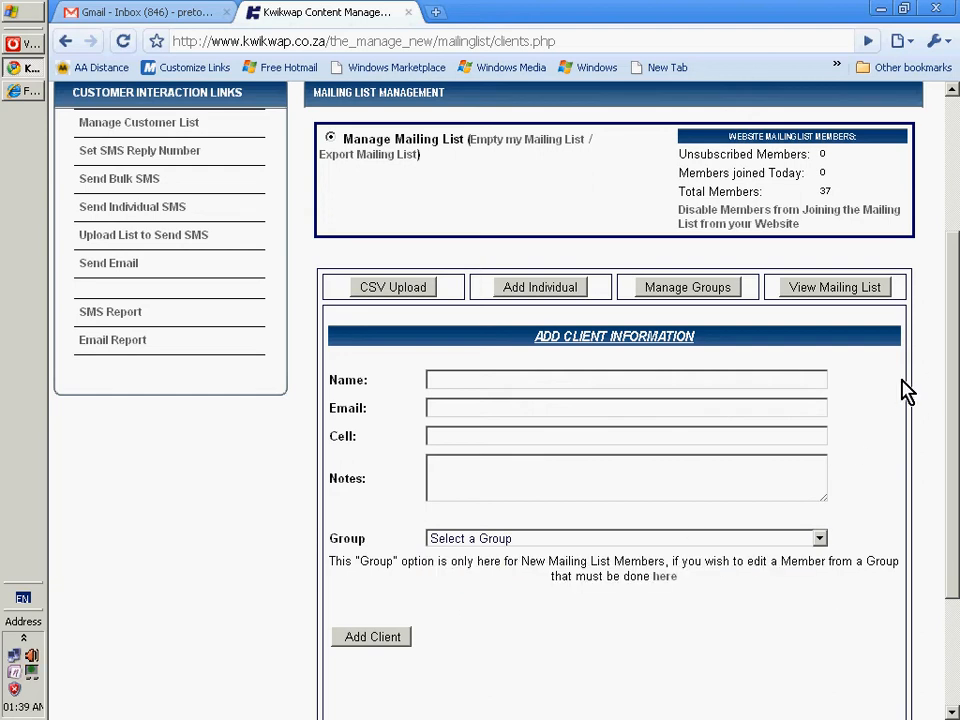
mouse_move(680, 295)
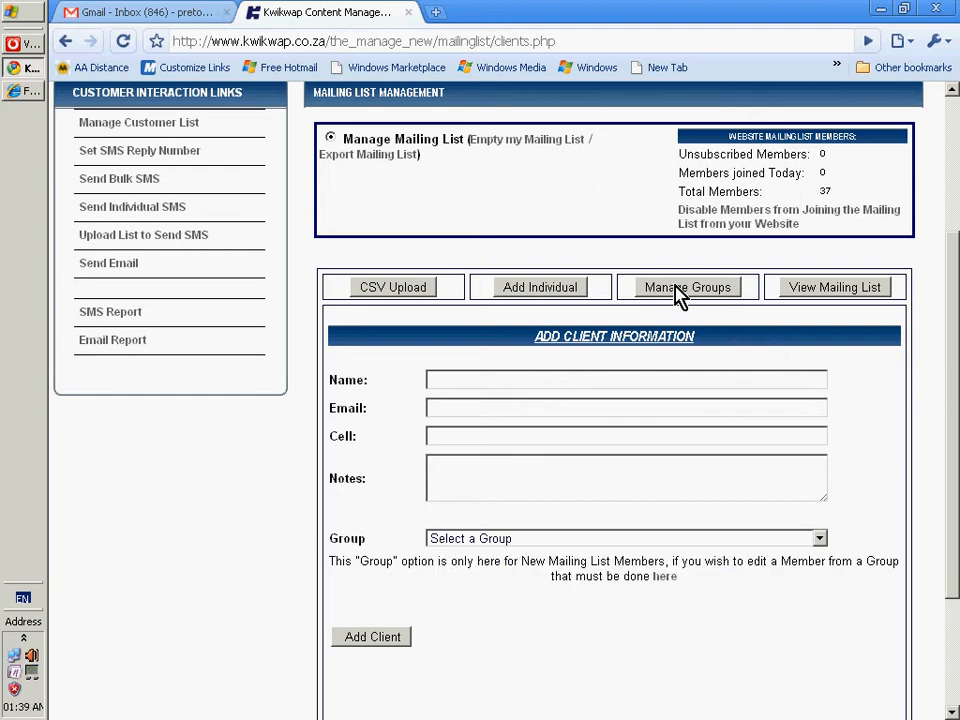
Step: Open Manage Groups to view the Add or Edit Groups section and List of Groups
left_click(687, 287)
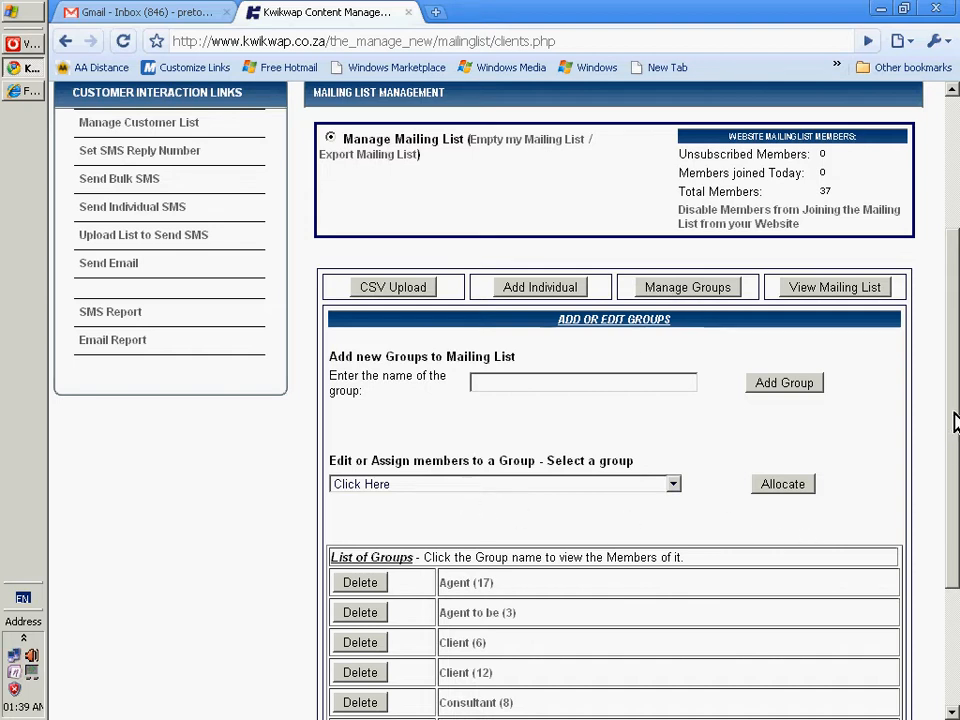
scroll("up", 3)
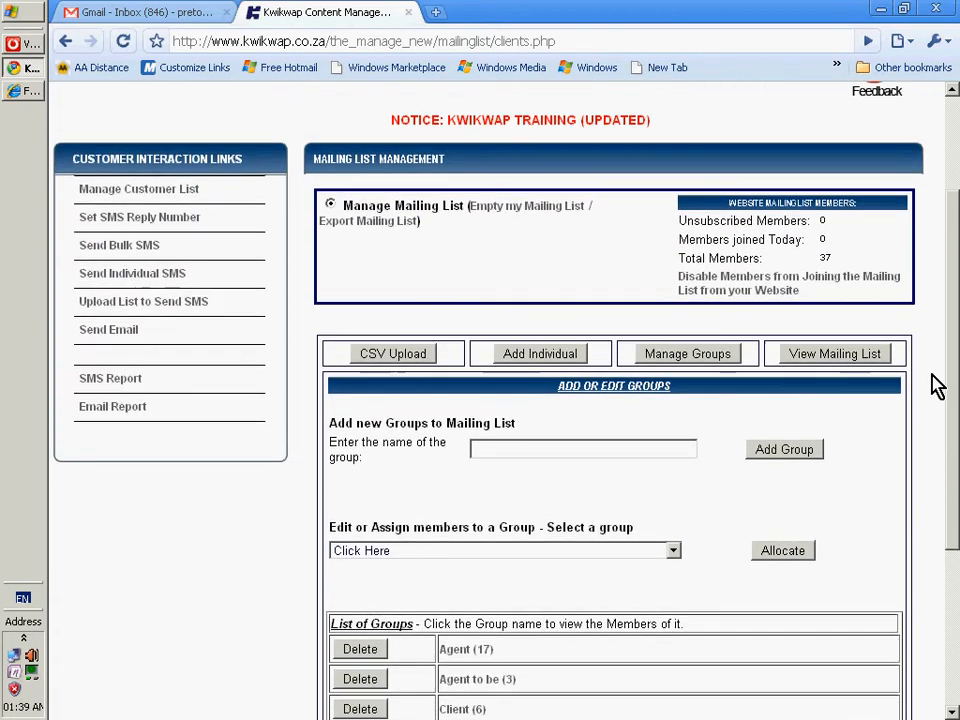
scroll("up", 3)
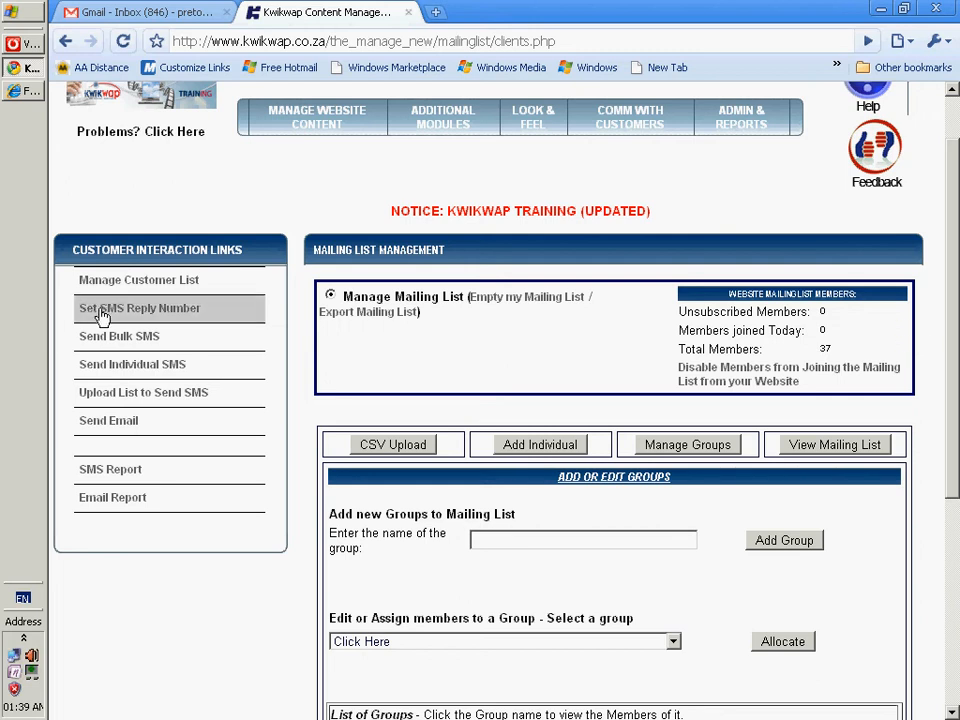
mouse_move(393, 455)
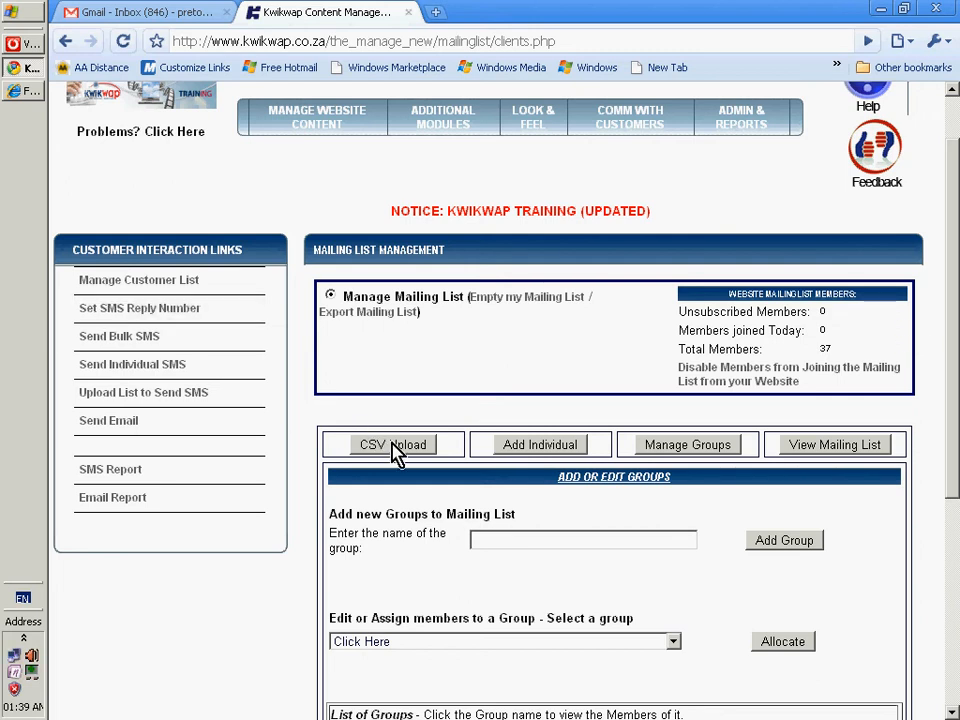
left_click(392, 444)
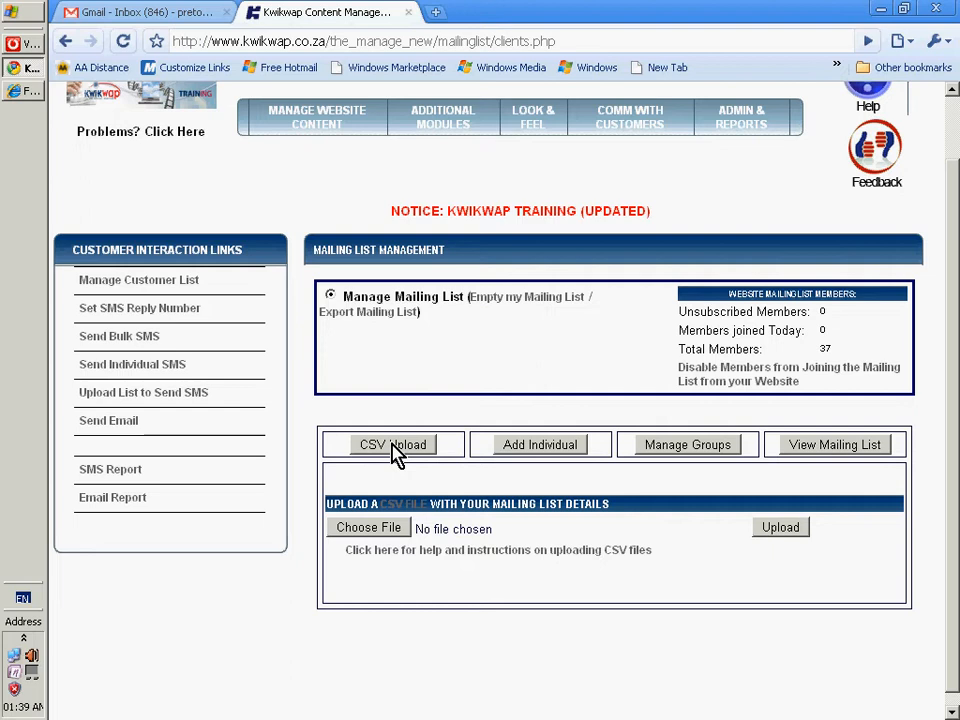
mouse_move(445, 570)
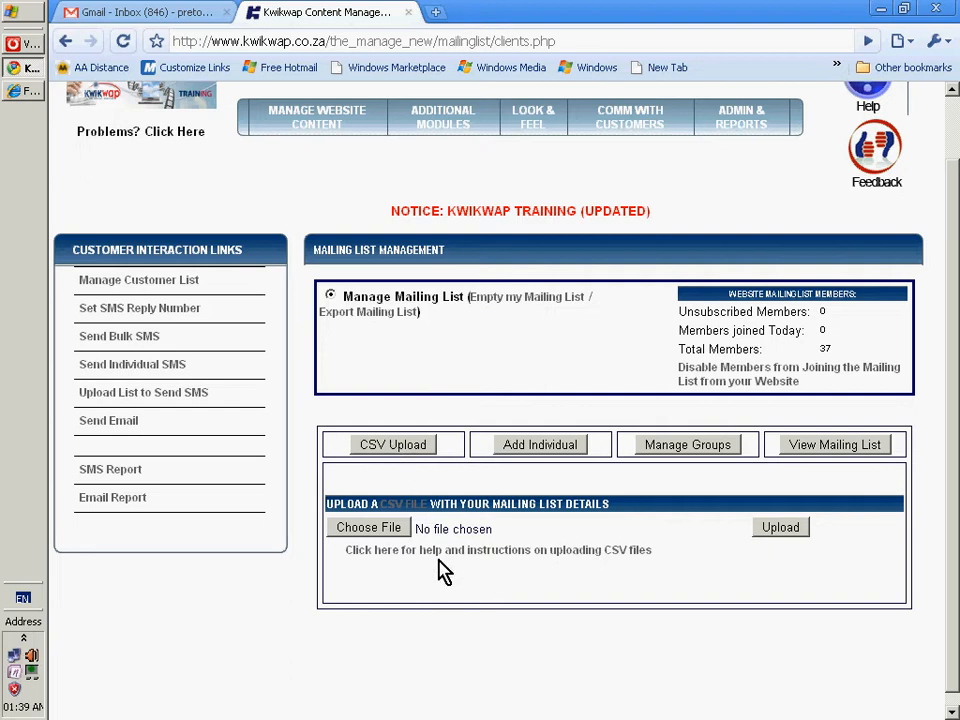
left_click(497, 550)
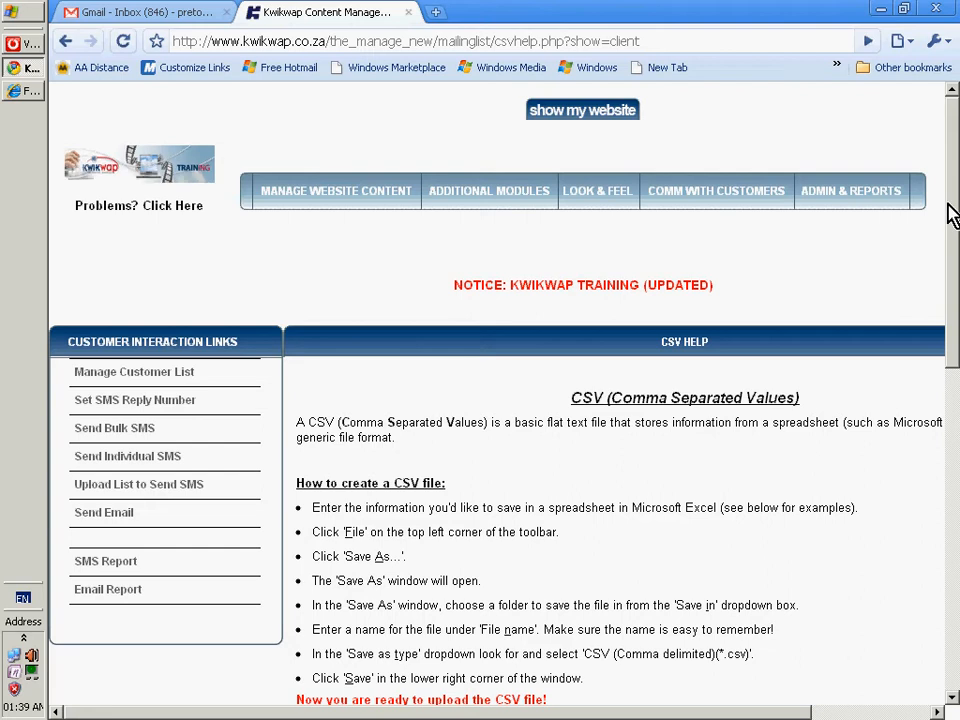
scroll("down", 3)
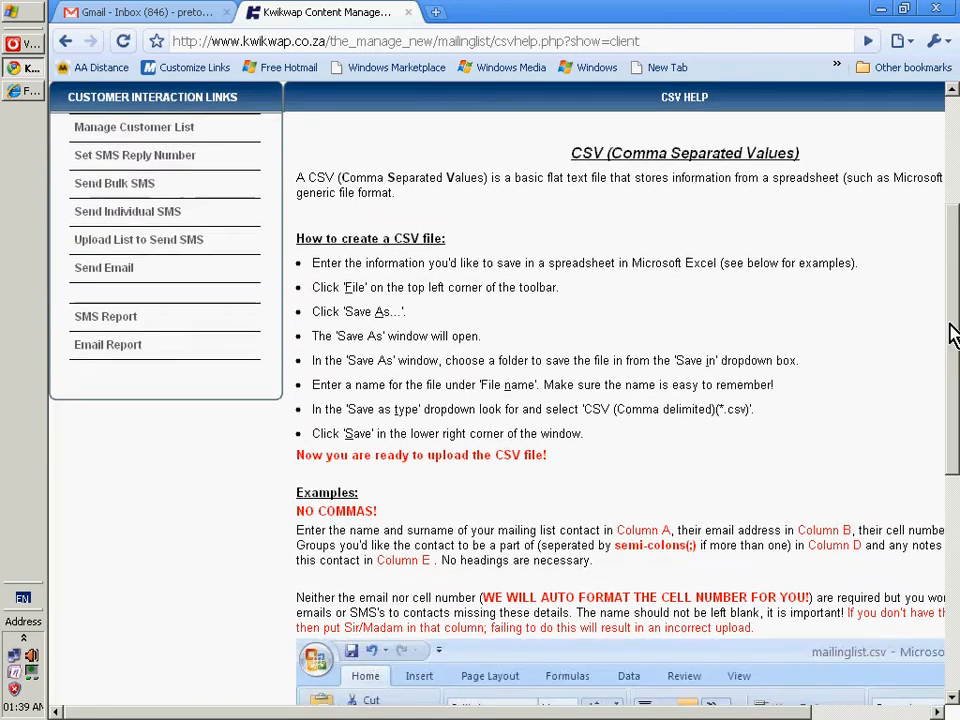
scroll("down", 3)
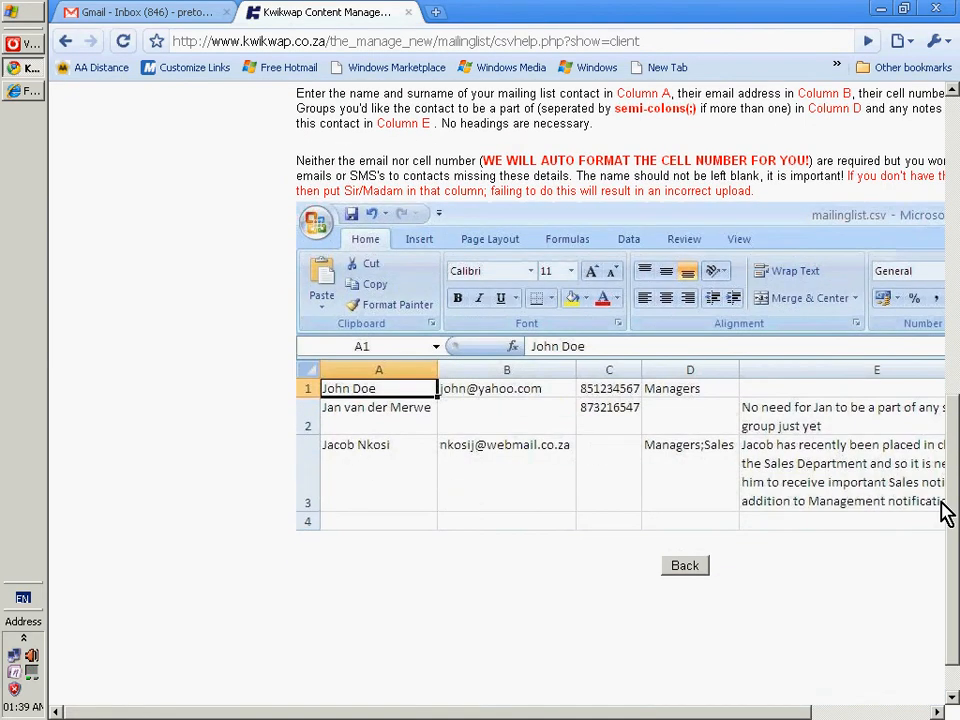
scroll("up", 3)
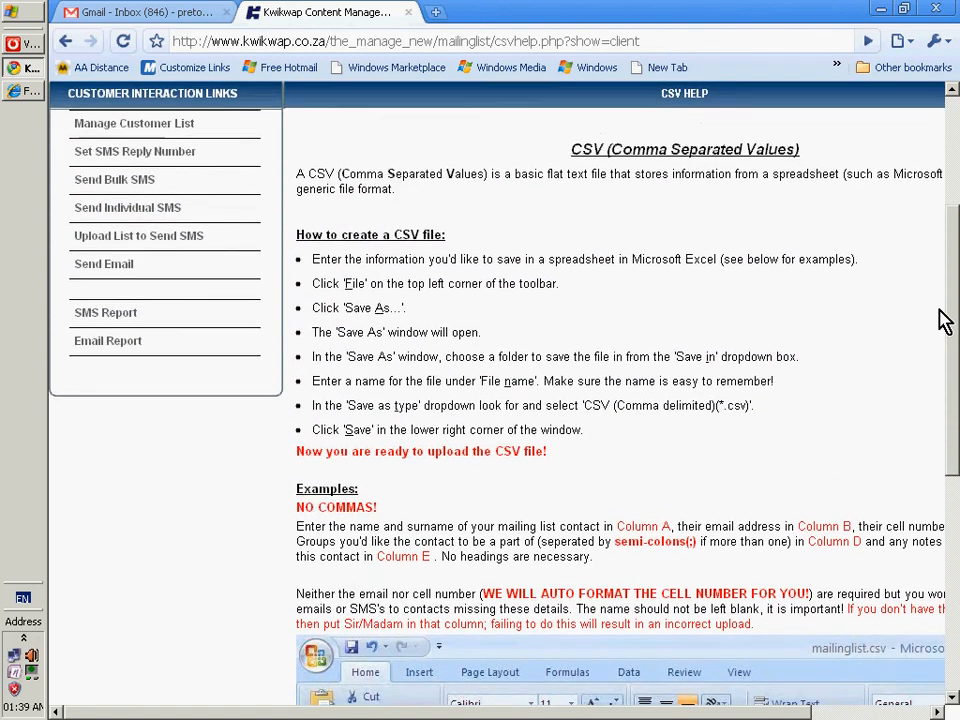
scroll("up", 3)
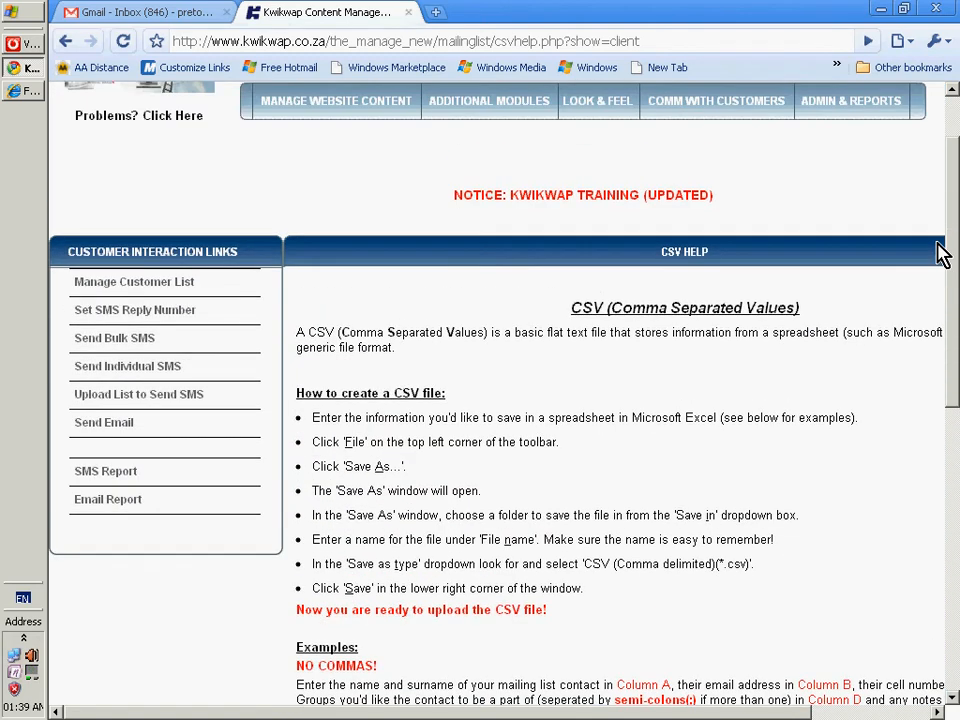
scroll("up", 3)
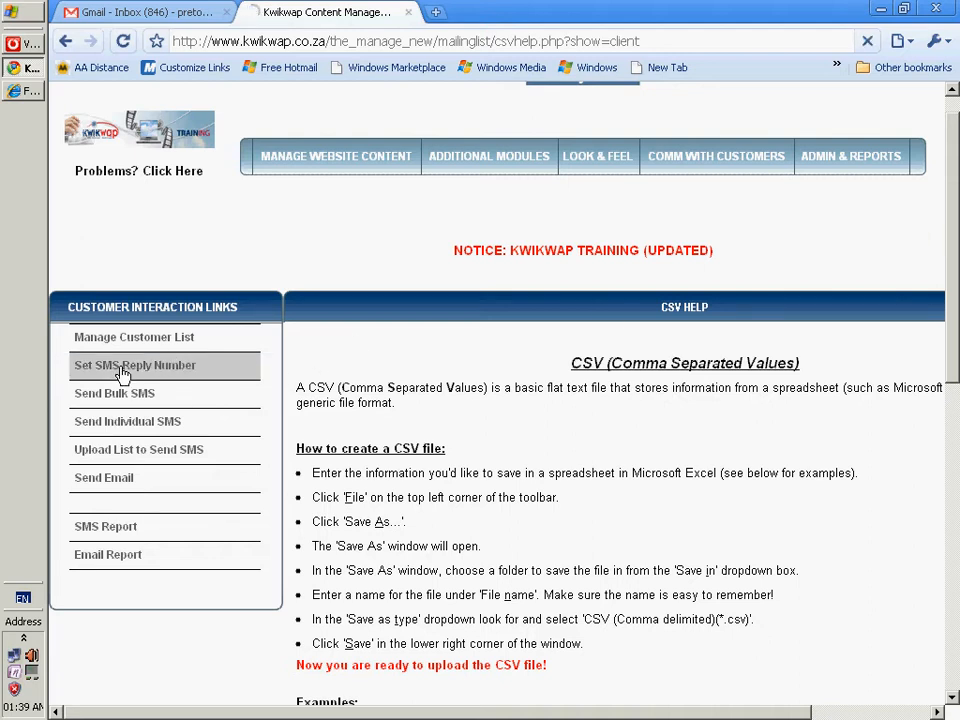
Step: Open Set SMS Reply Number, select Custom Number, and activate its number field
left_click(135, 365)
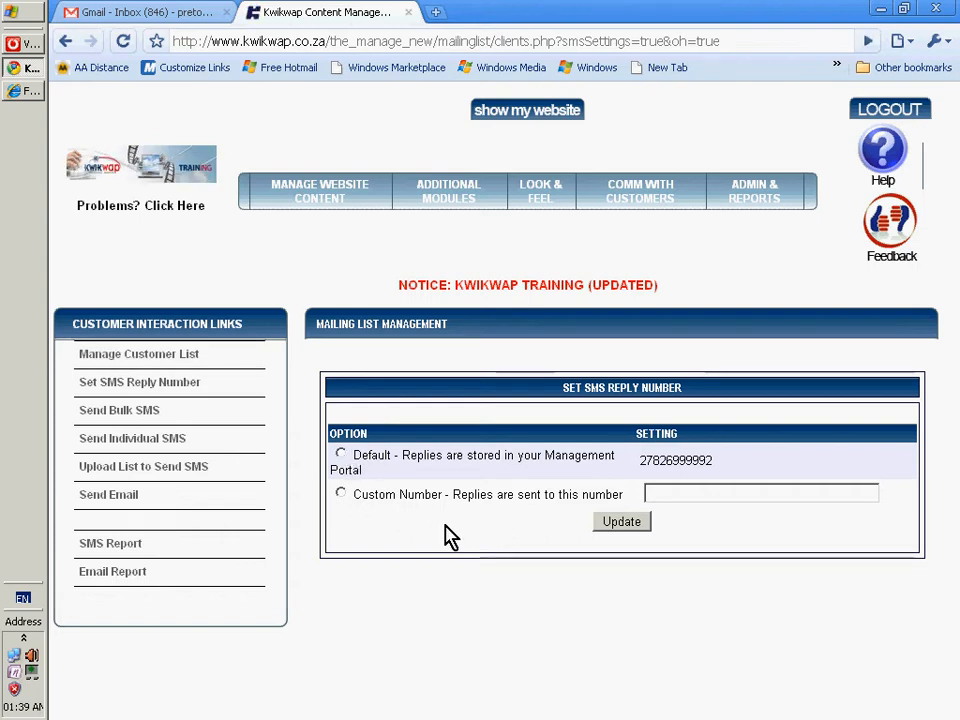
left_click(341, 493)
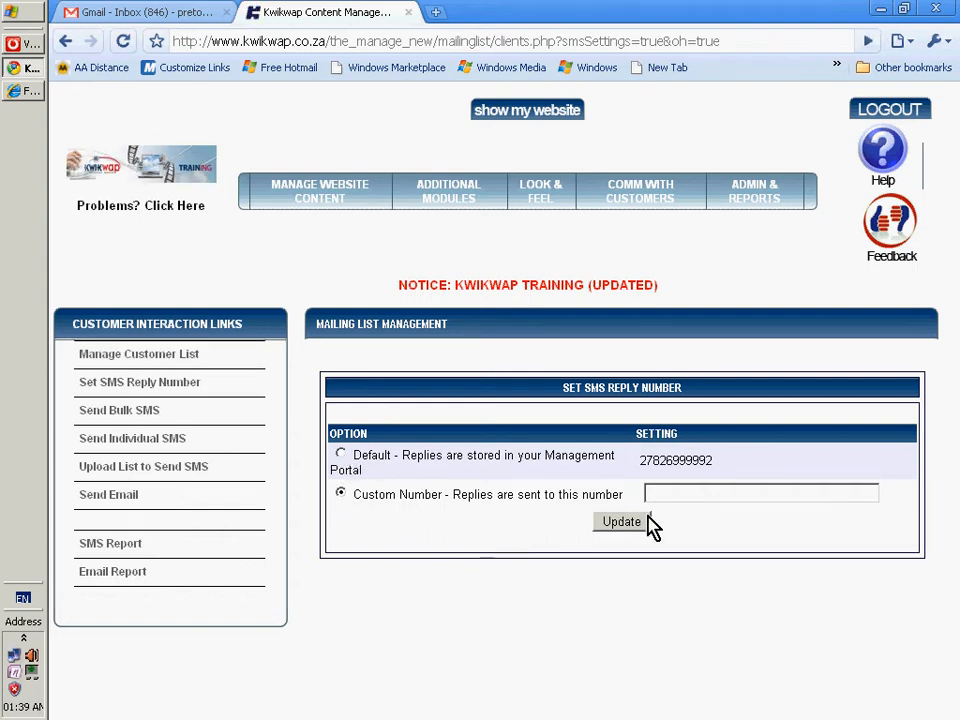
left_click(760, 493)
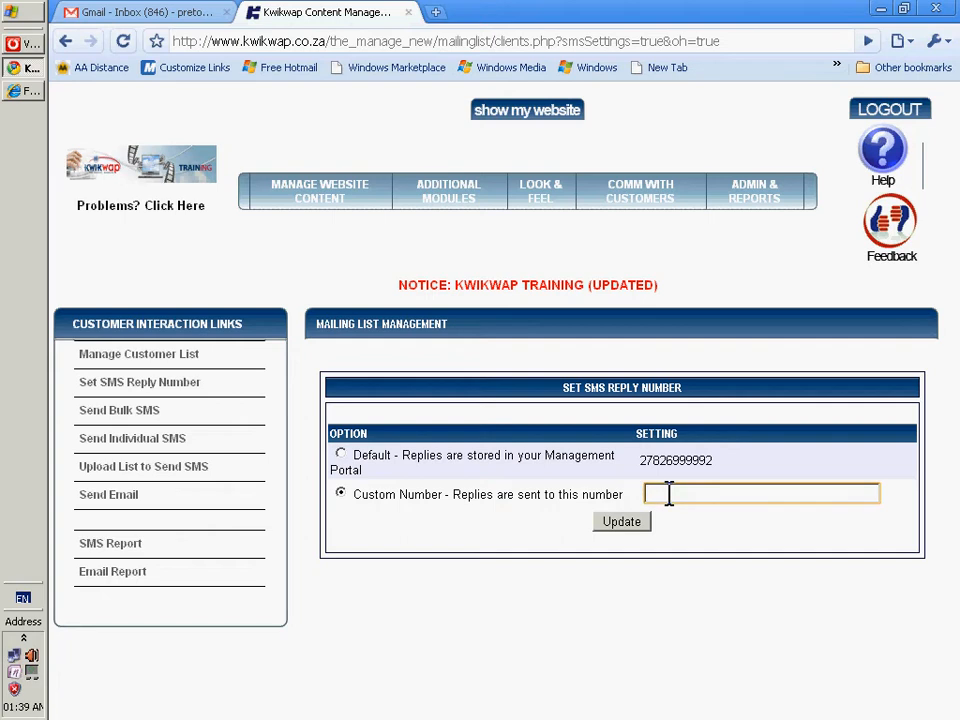
mouse_move(307, 450)
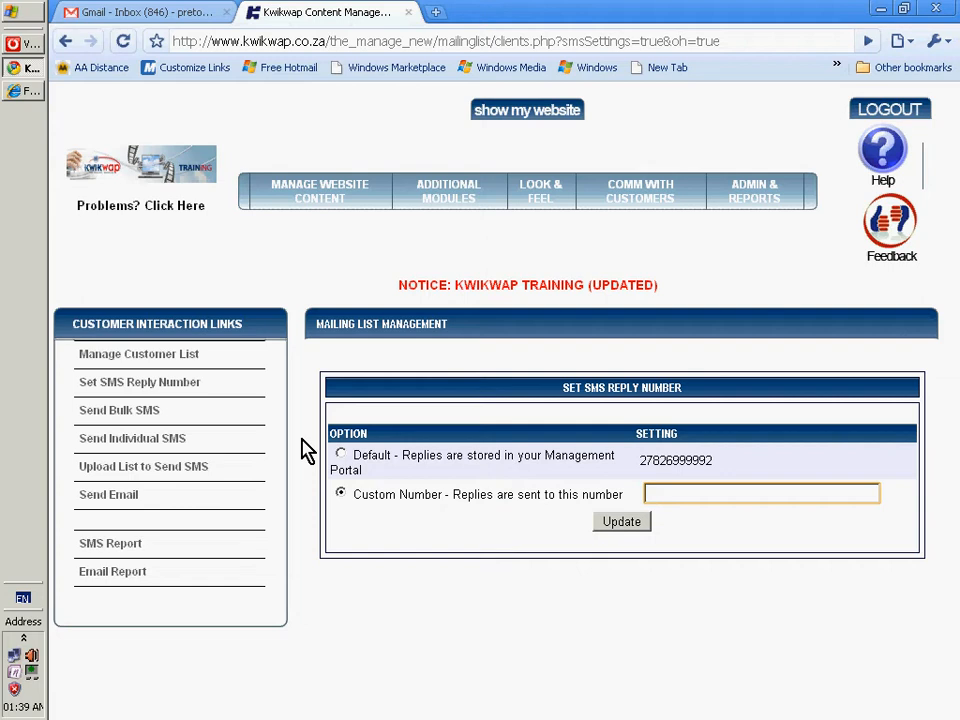
Step: Start a bulk SMS, show all contacts and groups, and review the 17 selected recipients
left_click(118, 410)
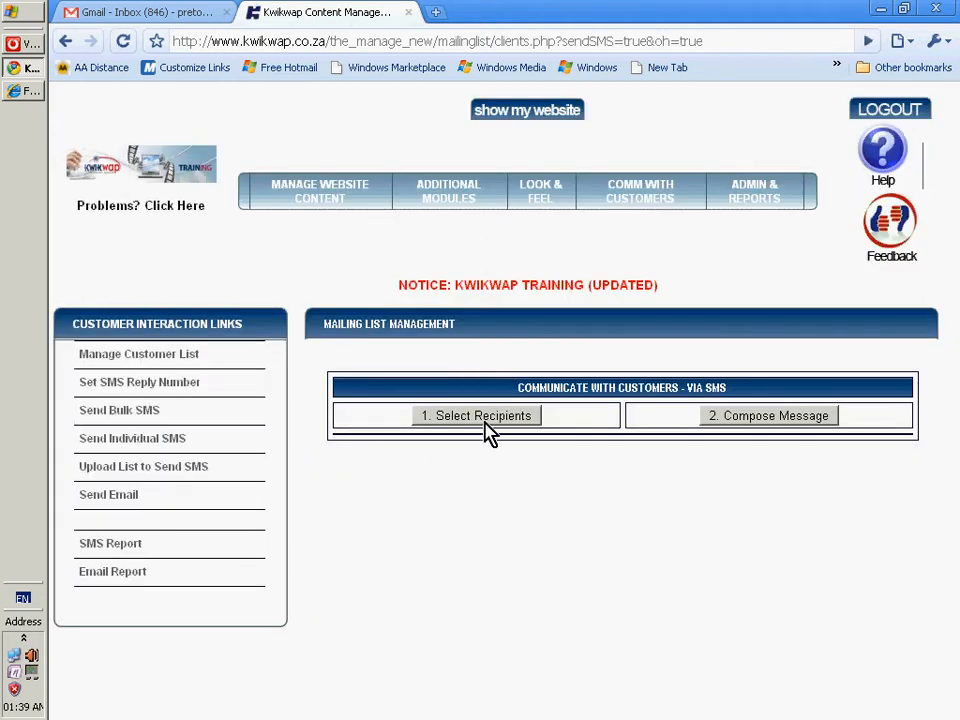
left_click(475, 415)
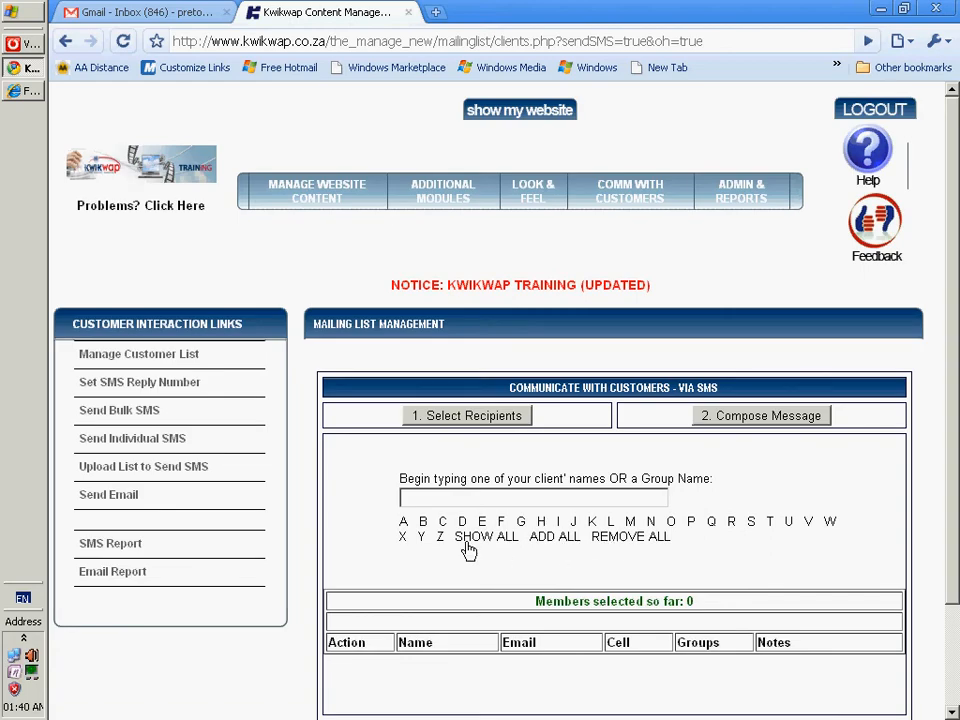
left_click(486, 536)
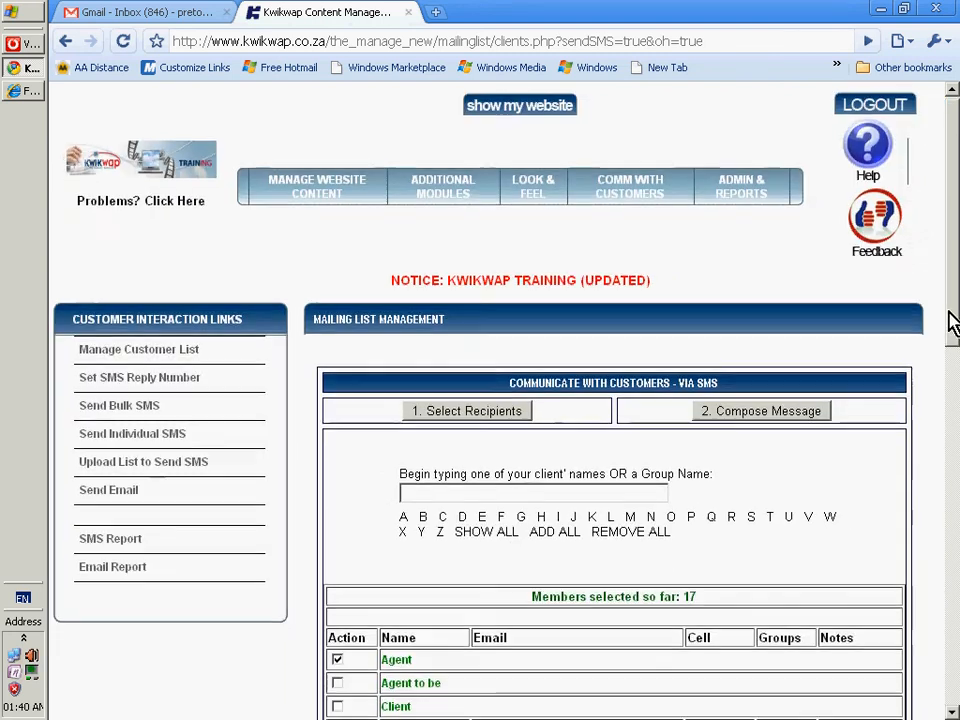
scroll("down", 3)
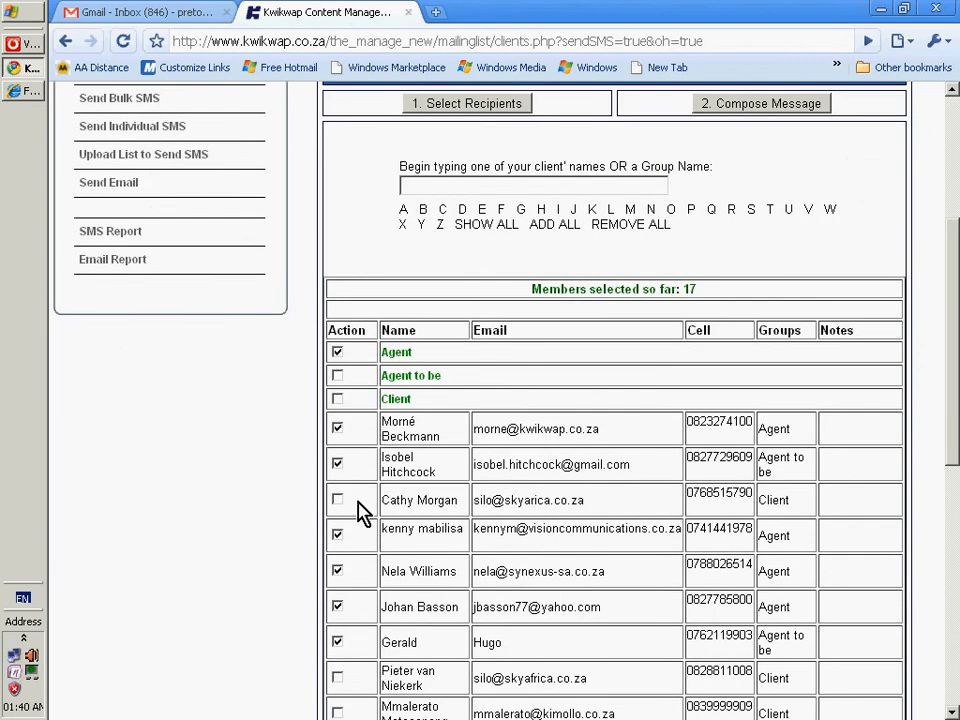
scroll("up", 3)
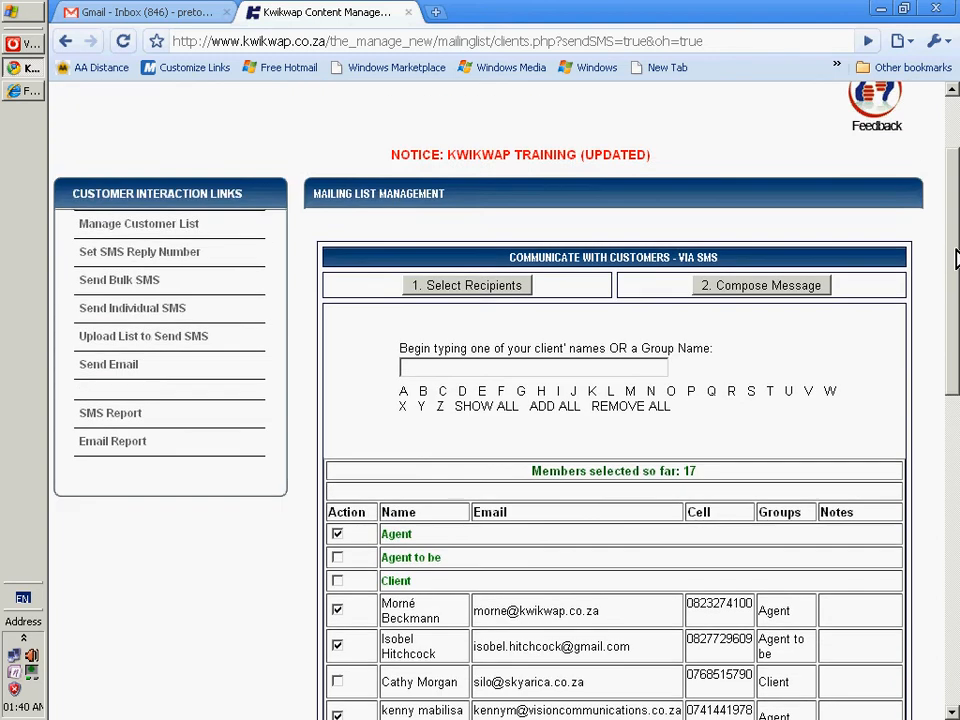
Step: Move to message composition for 17 recipients and choose the Newsletter link message
scroll("up", 3)
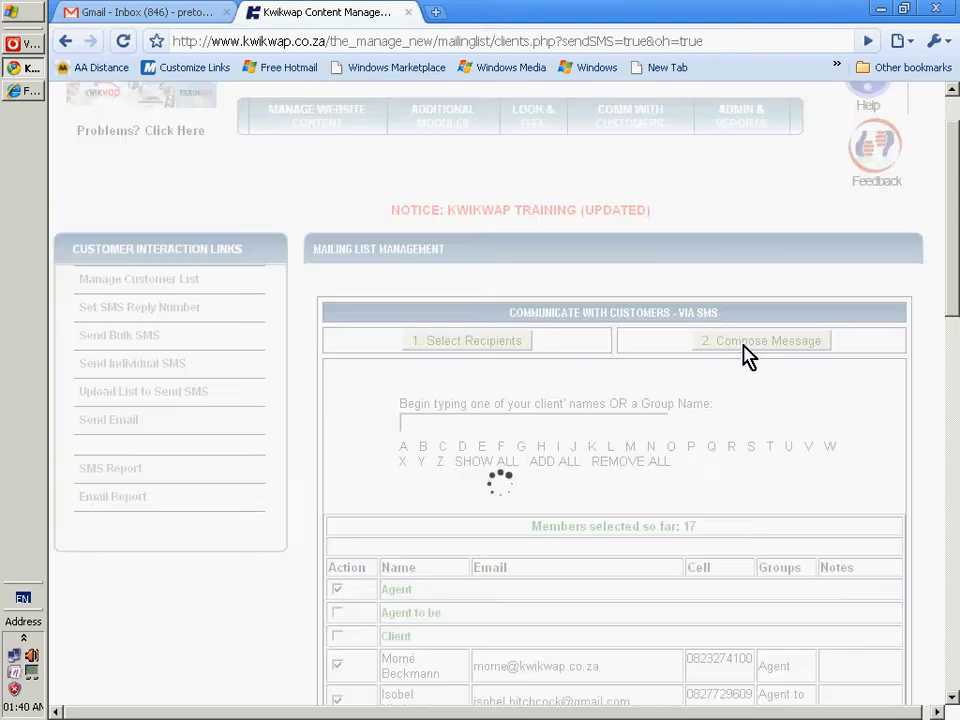
left_click(761, 340)
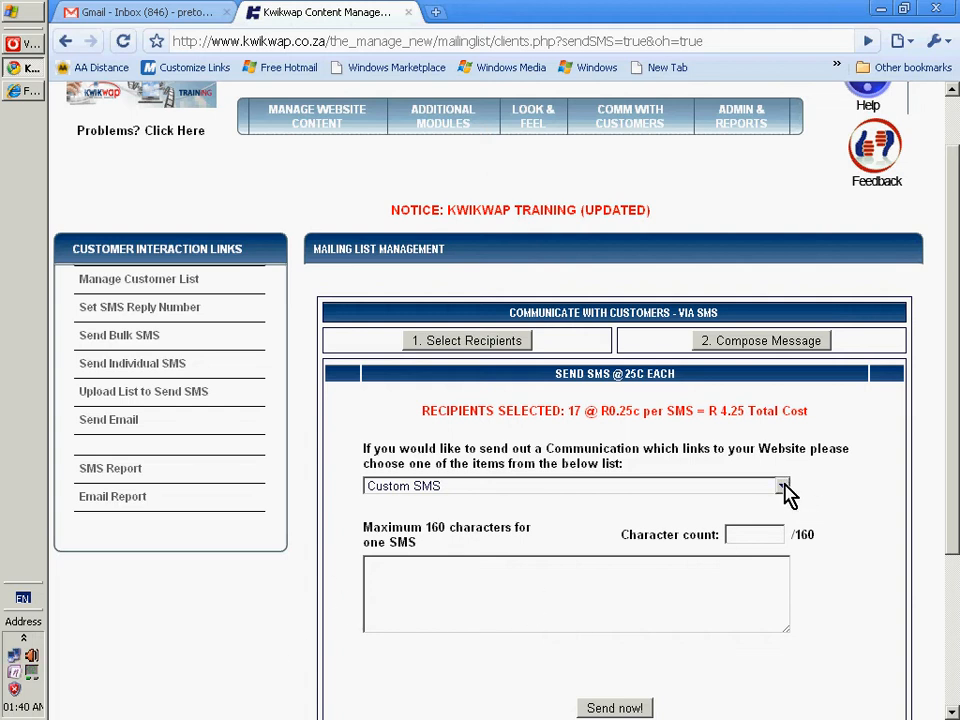
left_click(782, 485)
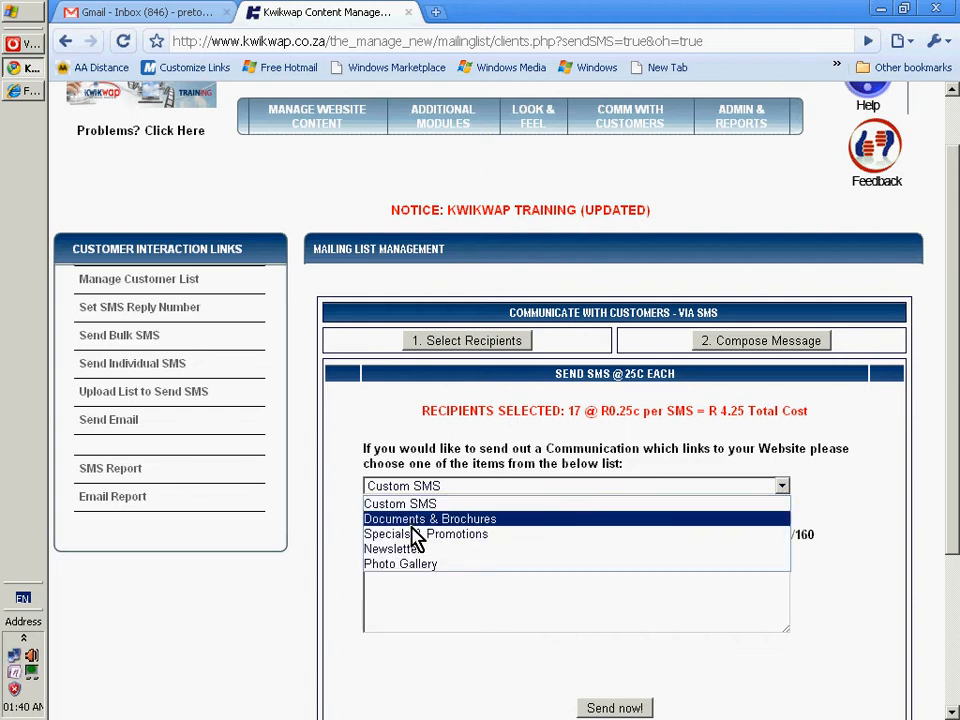
left_click(378, 548)
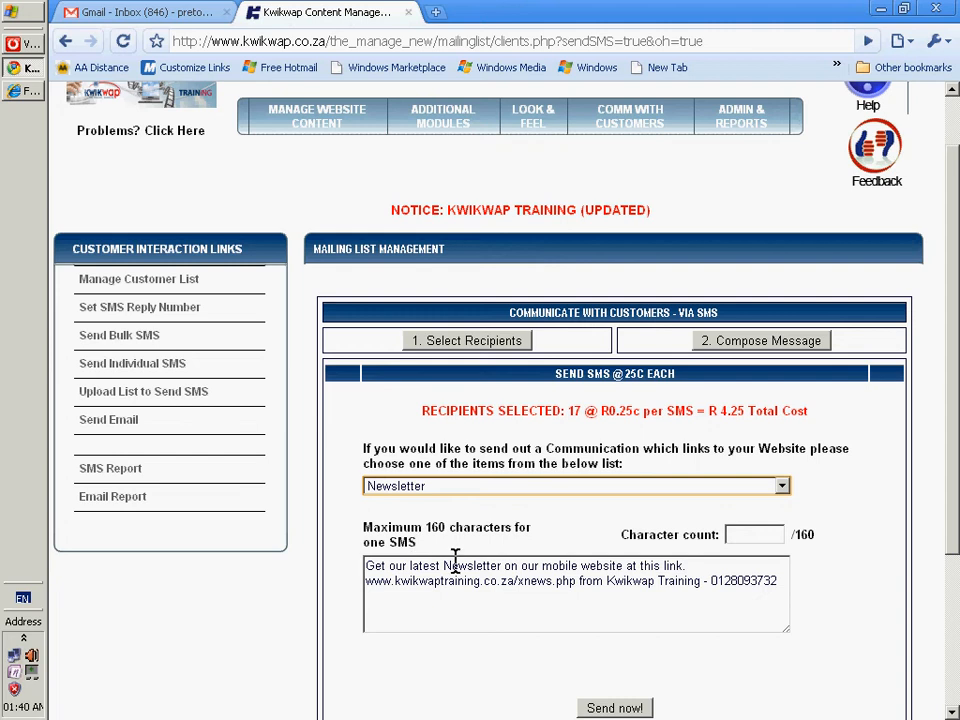
mouse_move(722, 595)
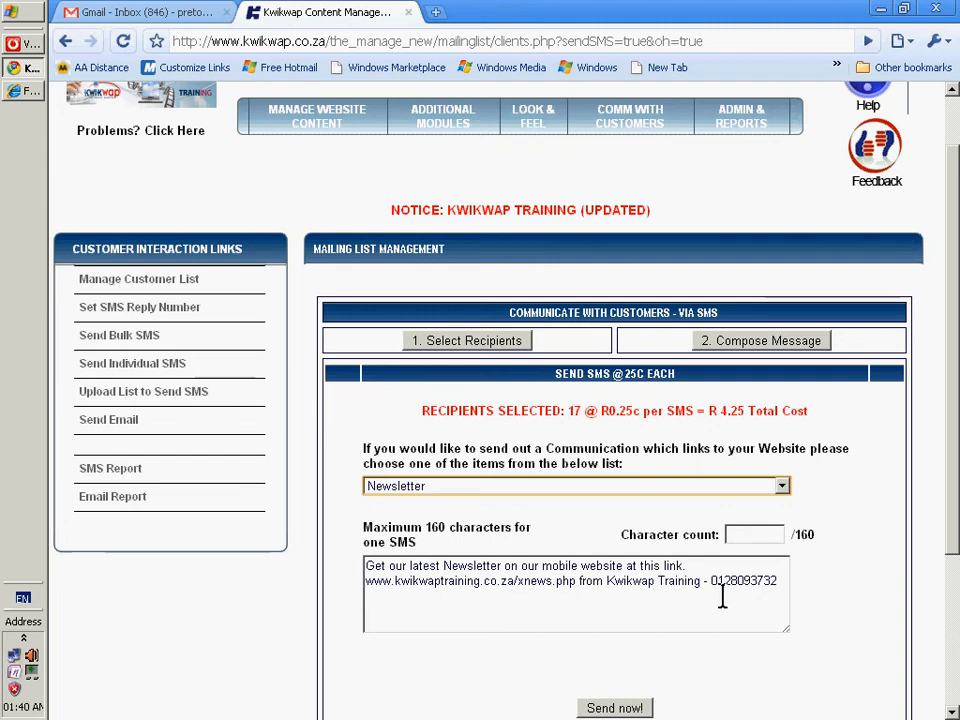
mouse_move(402, 620)
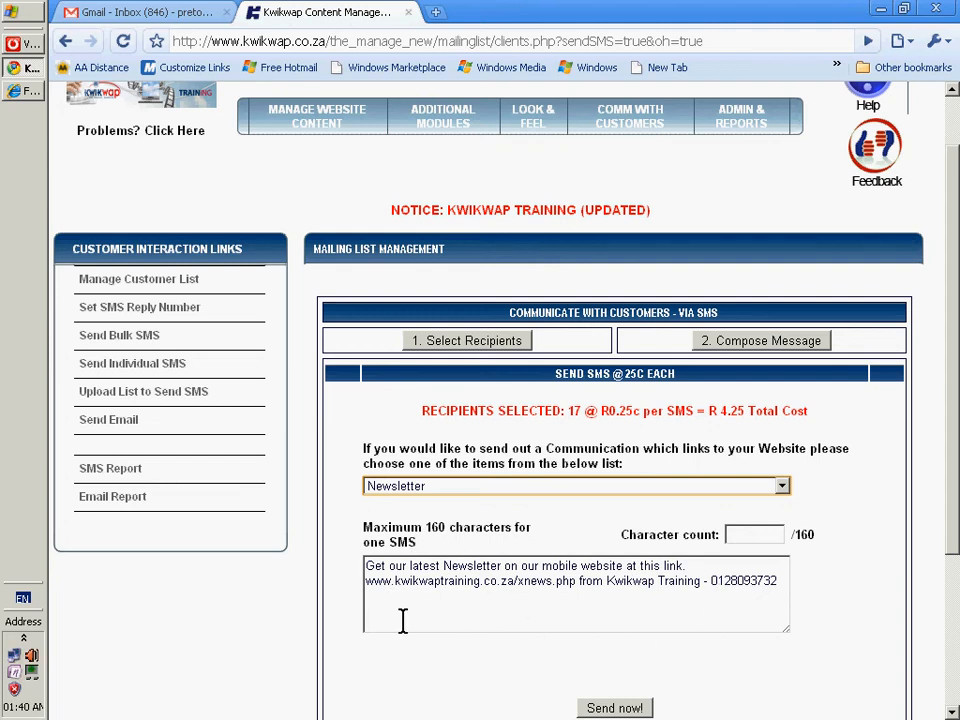
mouse_move(515, 587)
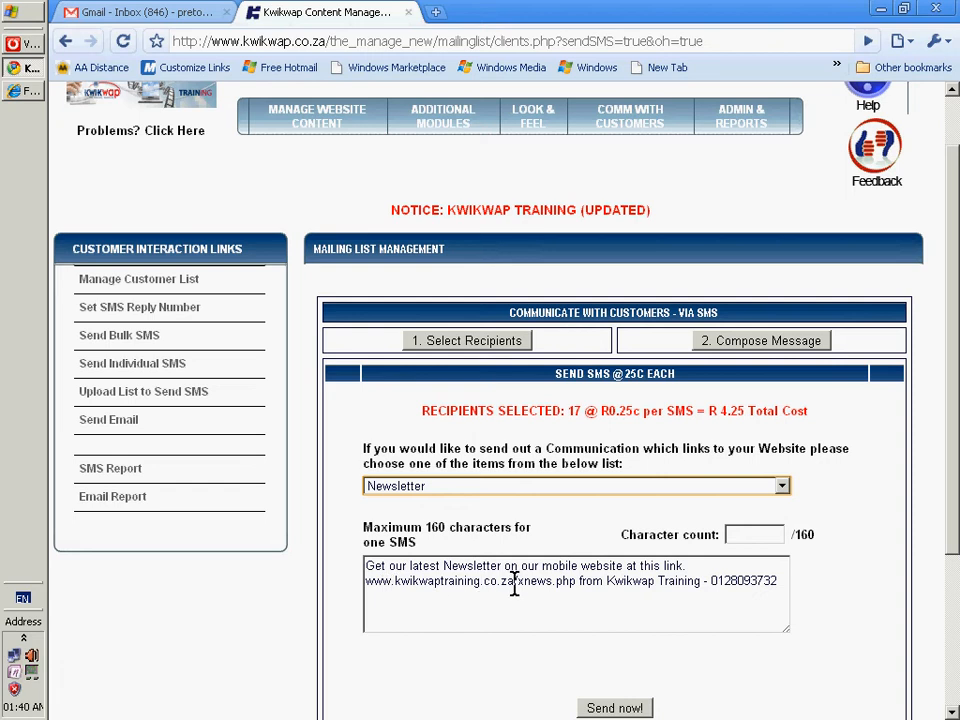
mouse_move(483, 682)
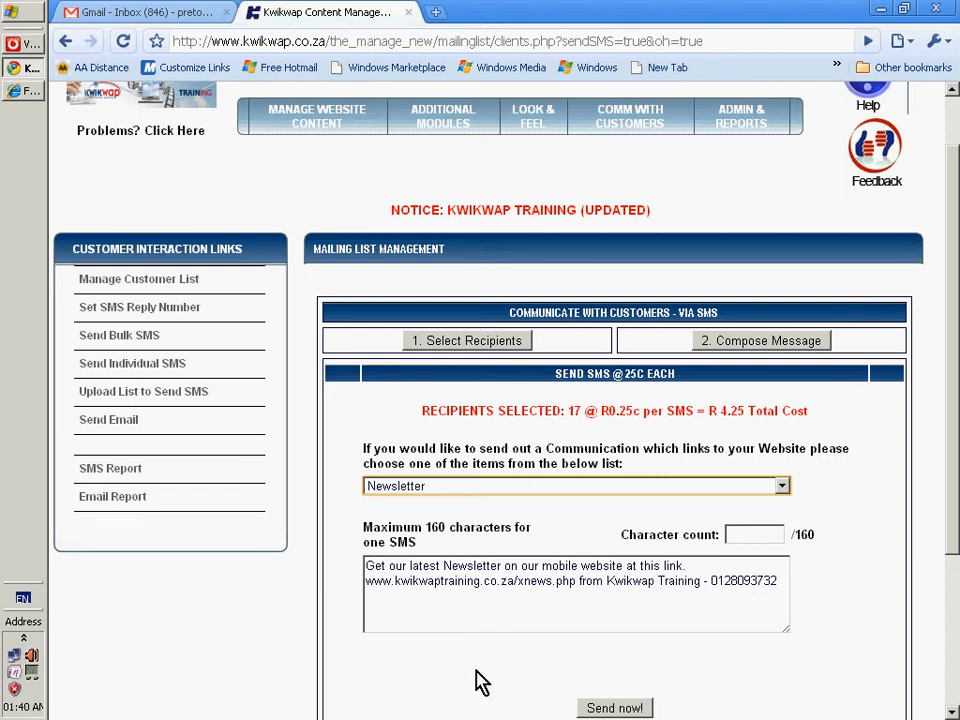
mouse_move(448, 665)
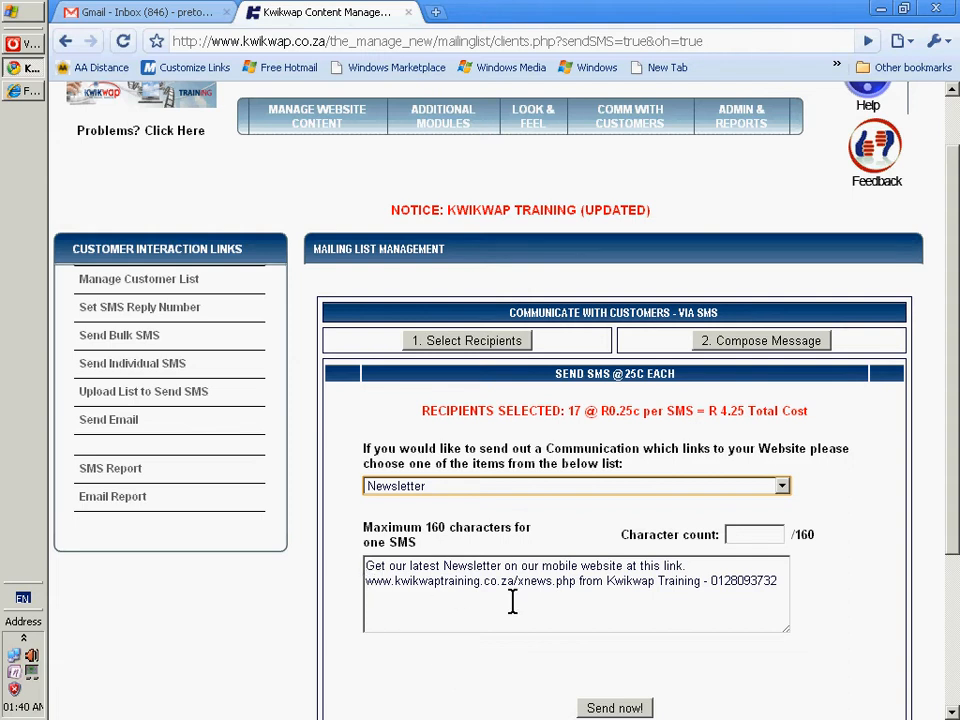
mouse_move(450, 513)
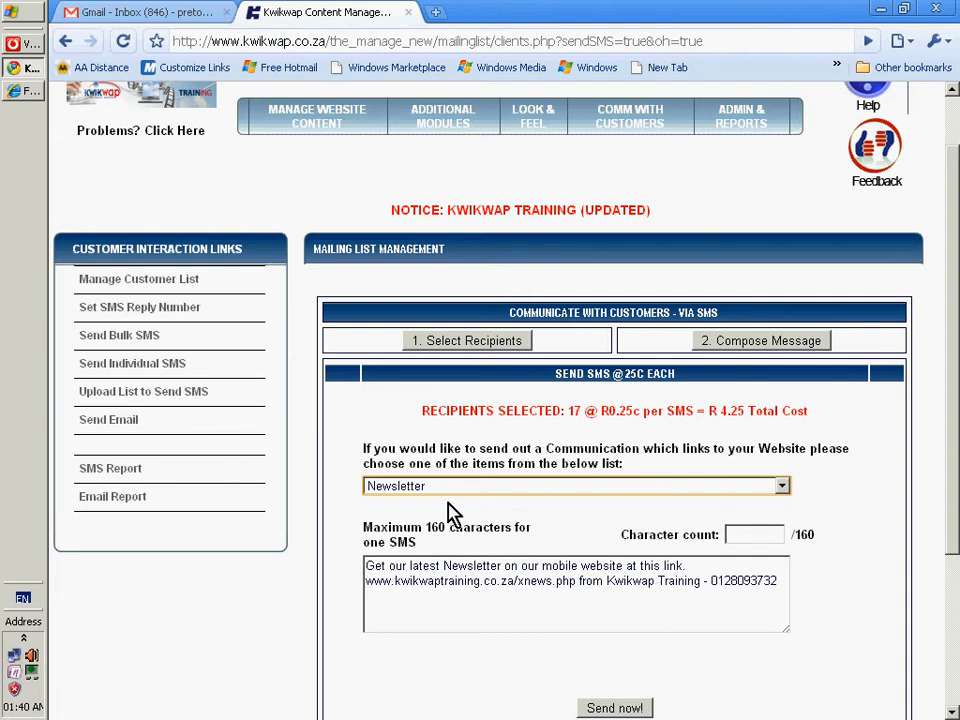
mouse_move(390, 505)
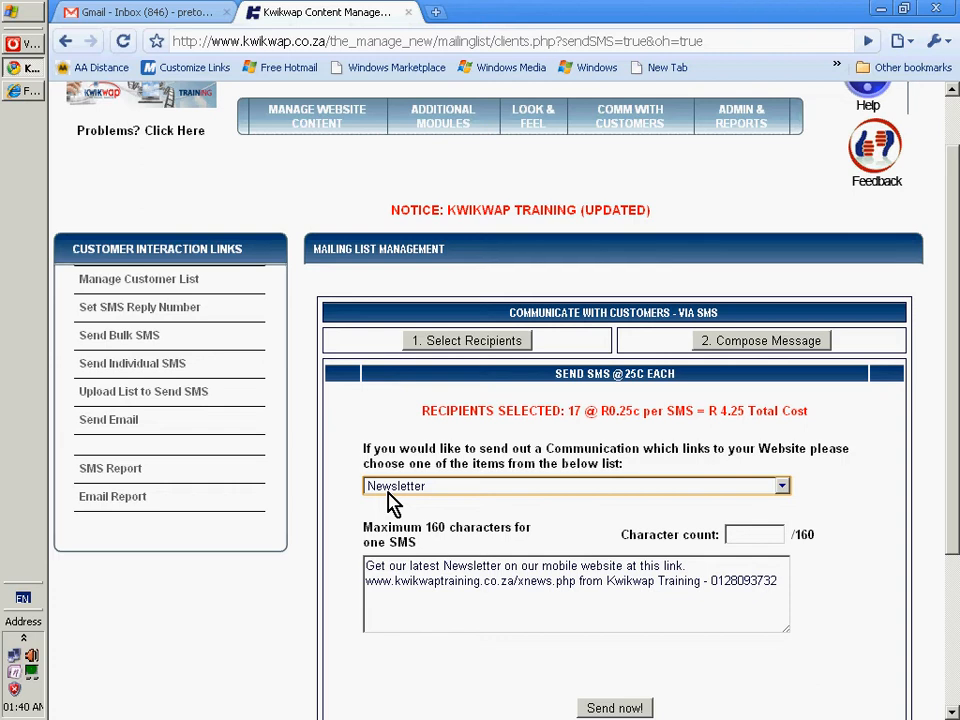
mouse_move(480, 505)
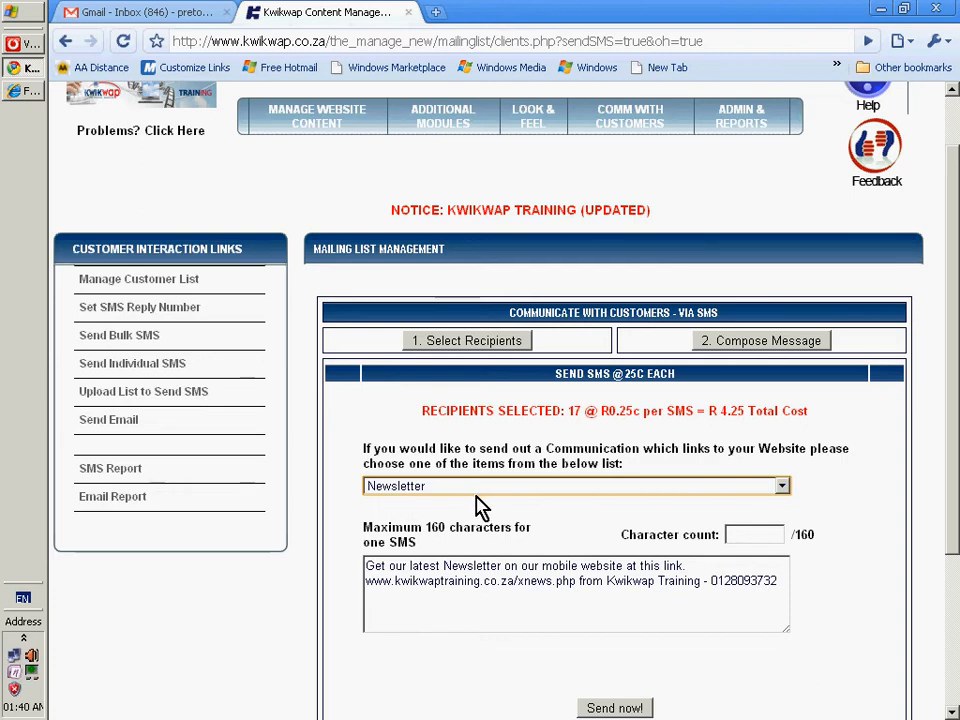
mouse_move(490, 508)
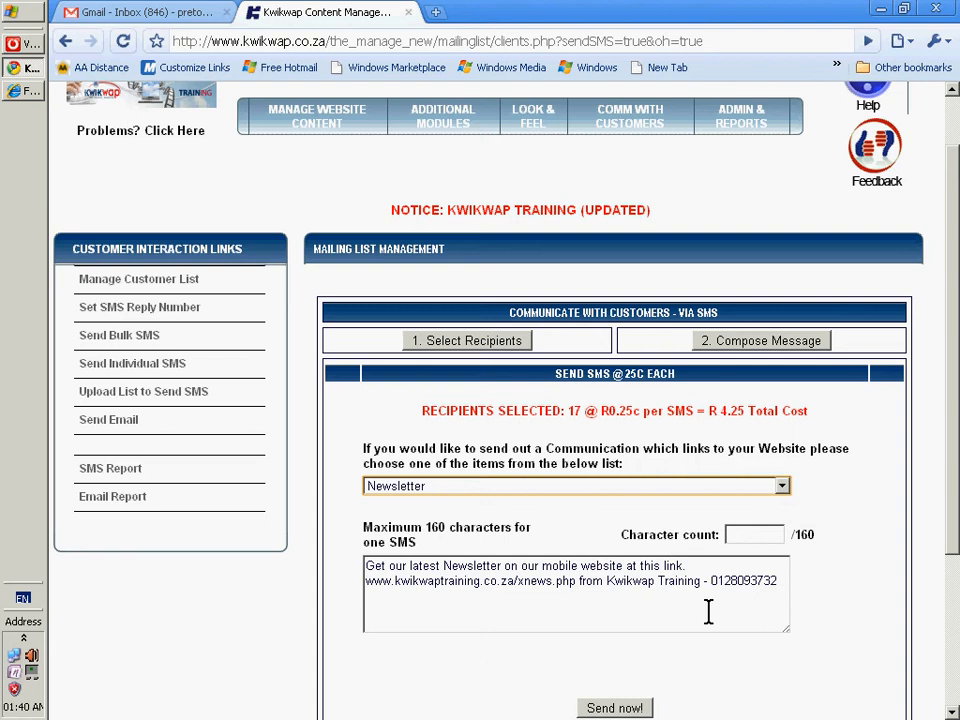
mouse_move(732, 613)
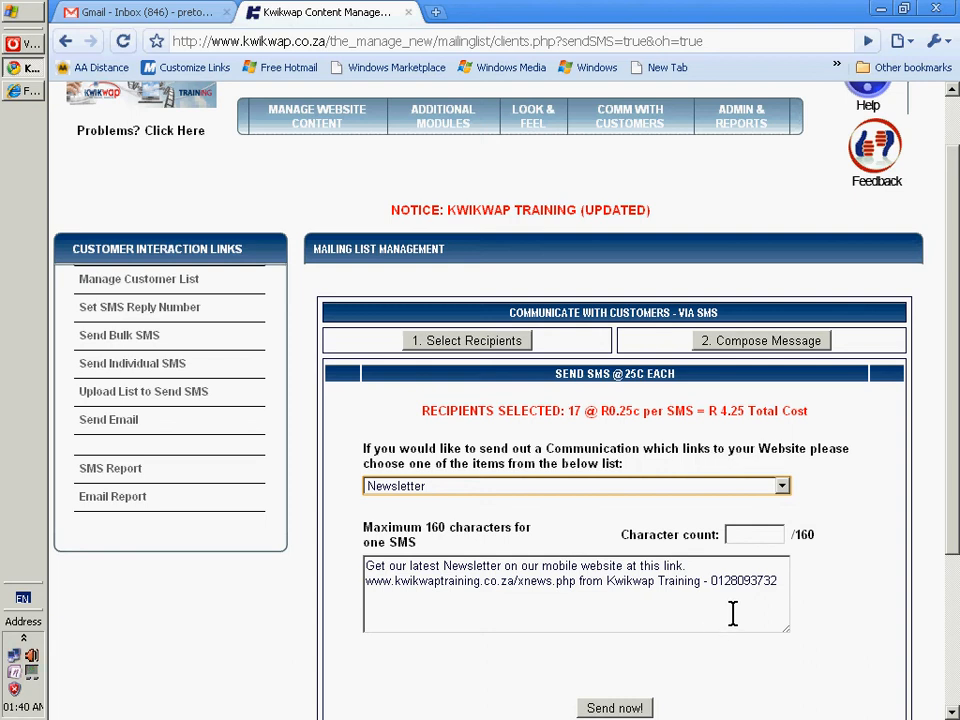
mouse_move(118, 335)
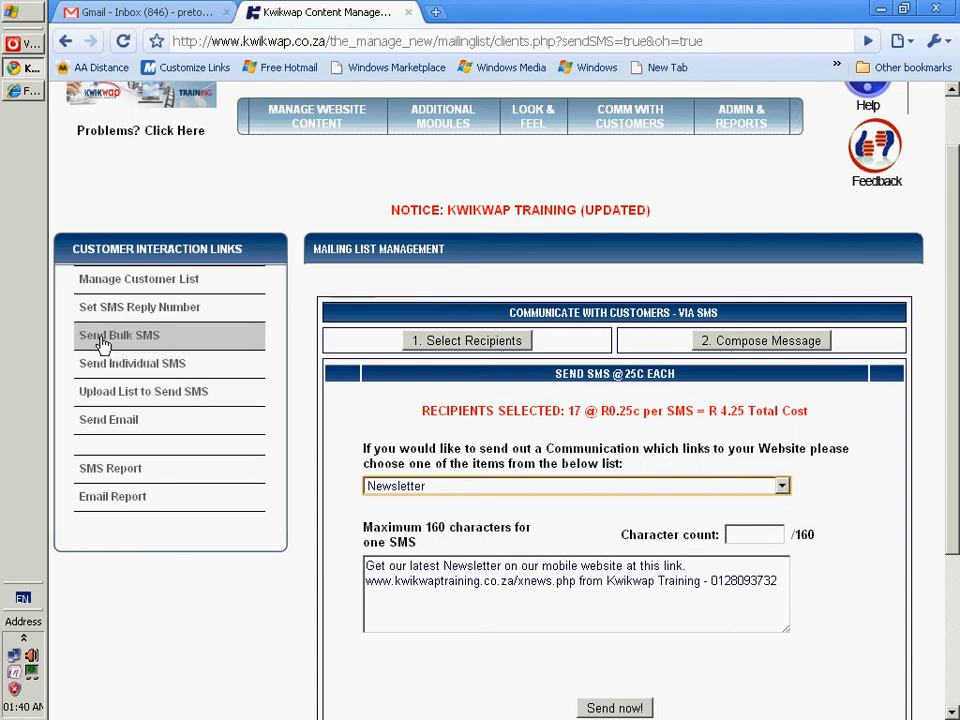
Step: Open Send Individual SMS and enter 27 as the recipient number's country code
left_click(131, 363)
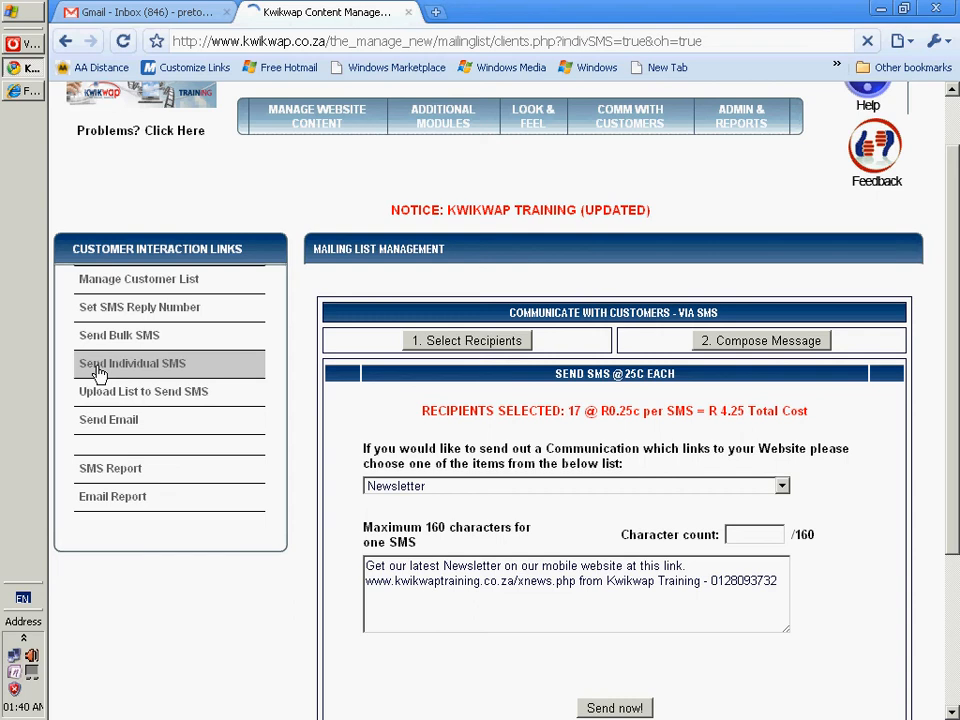
left_click(132, 363)
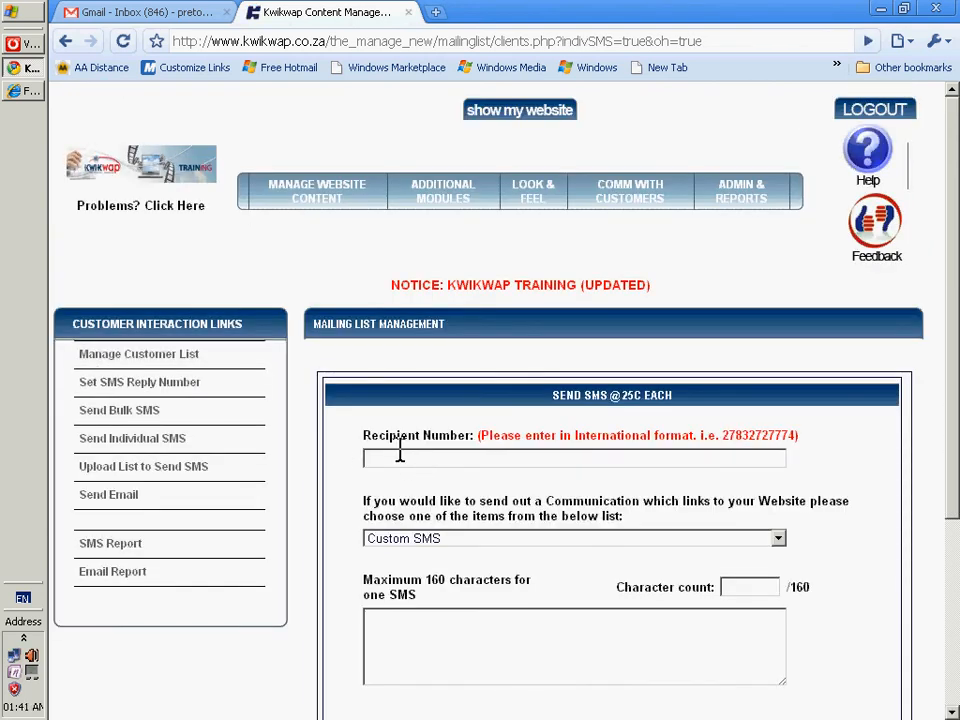
left_click(574, 458)
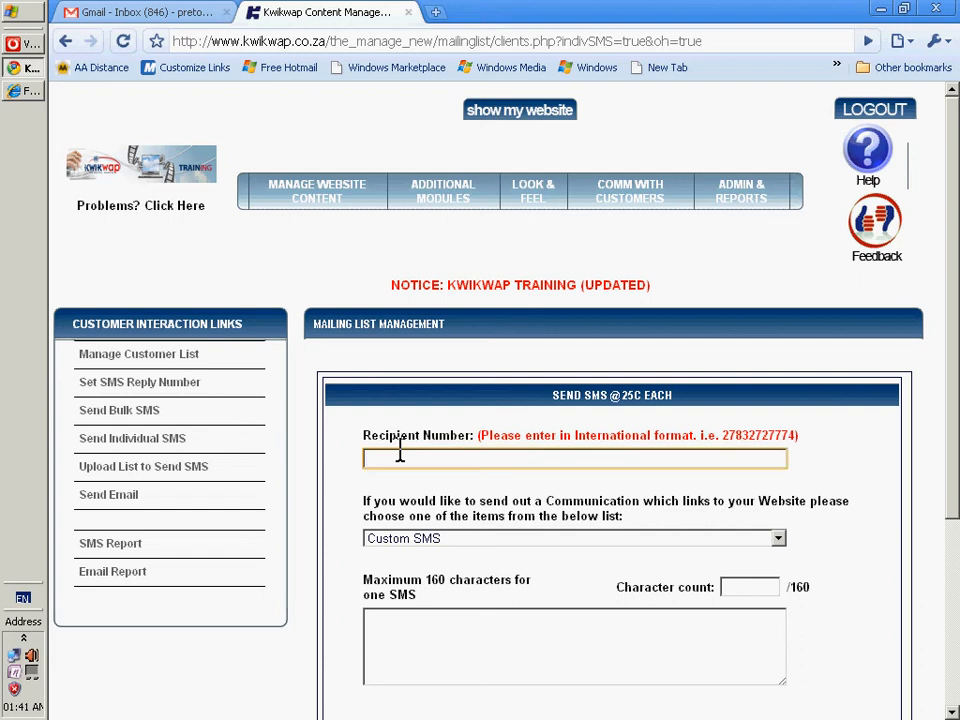
type("27")
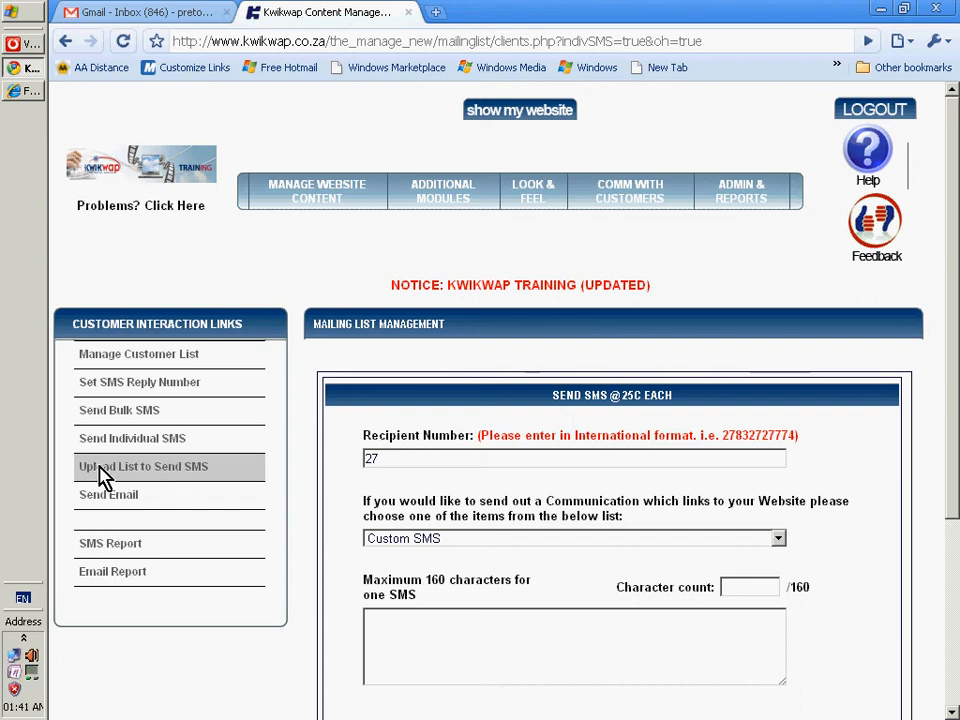
Step: Open Upload List to Send SMS and scroll through the CSV format instructions
left_click(143, 466)
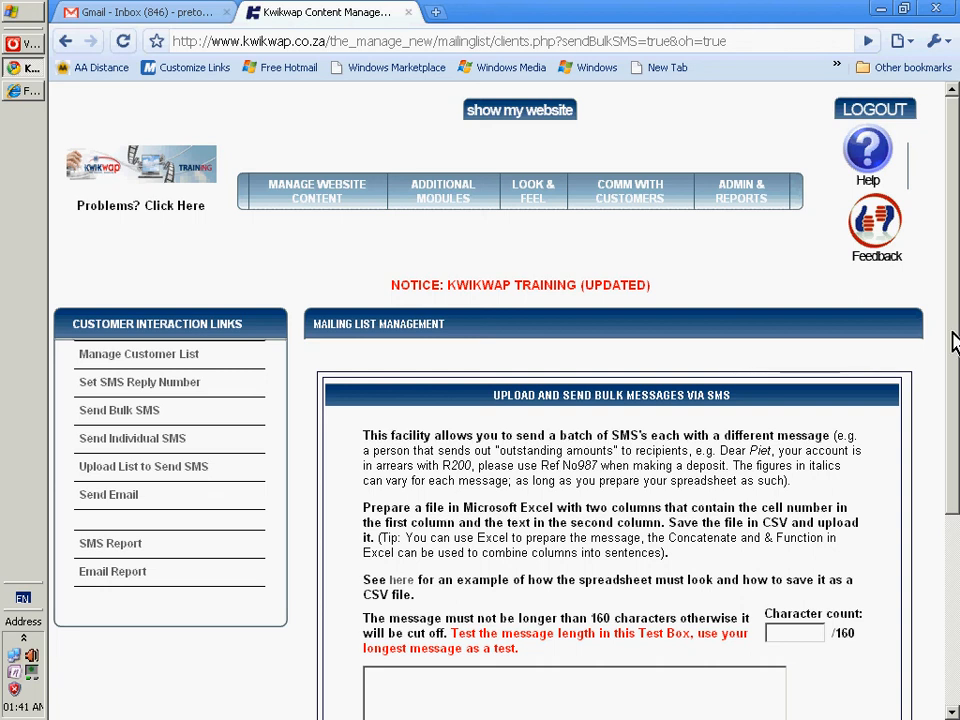
scroll("down", 3)
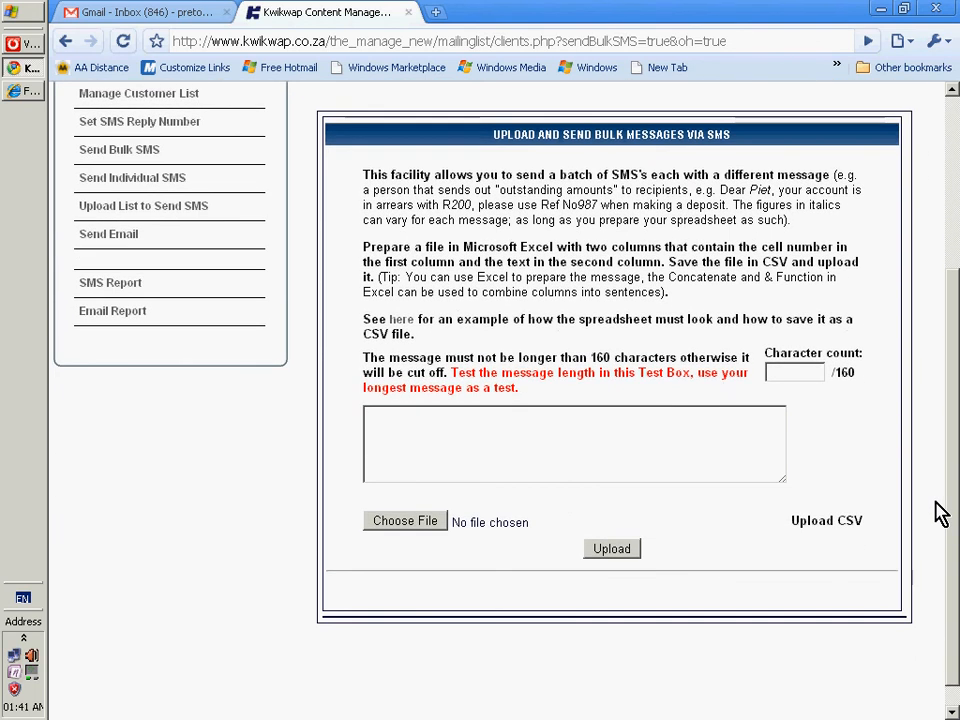
mouse_move(840, 497)
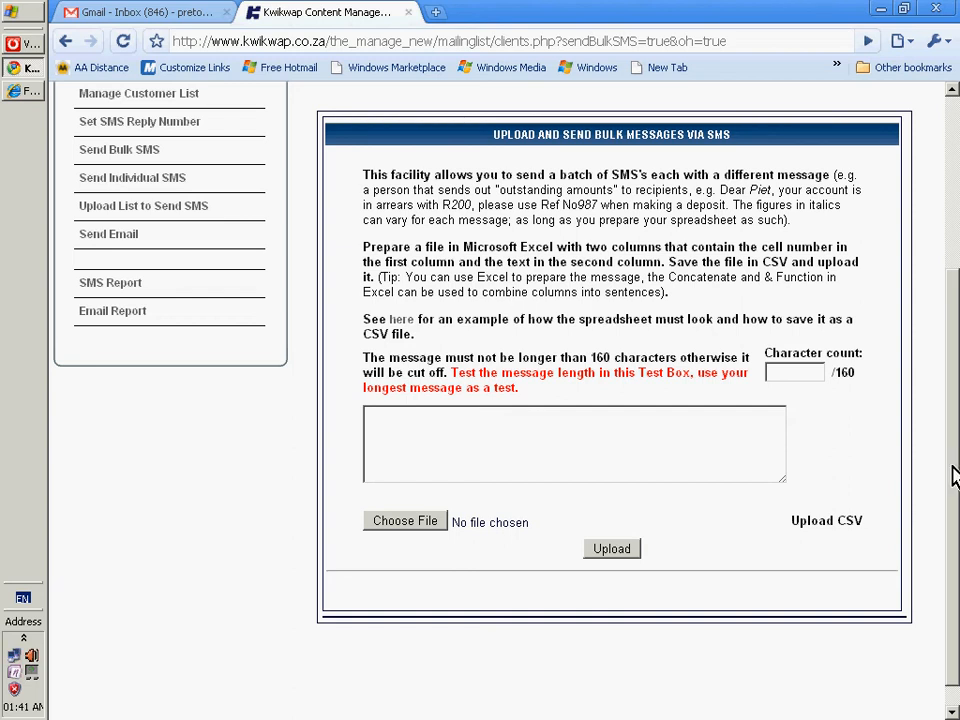
scroll("up", 3)
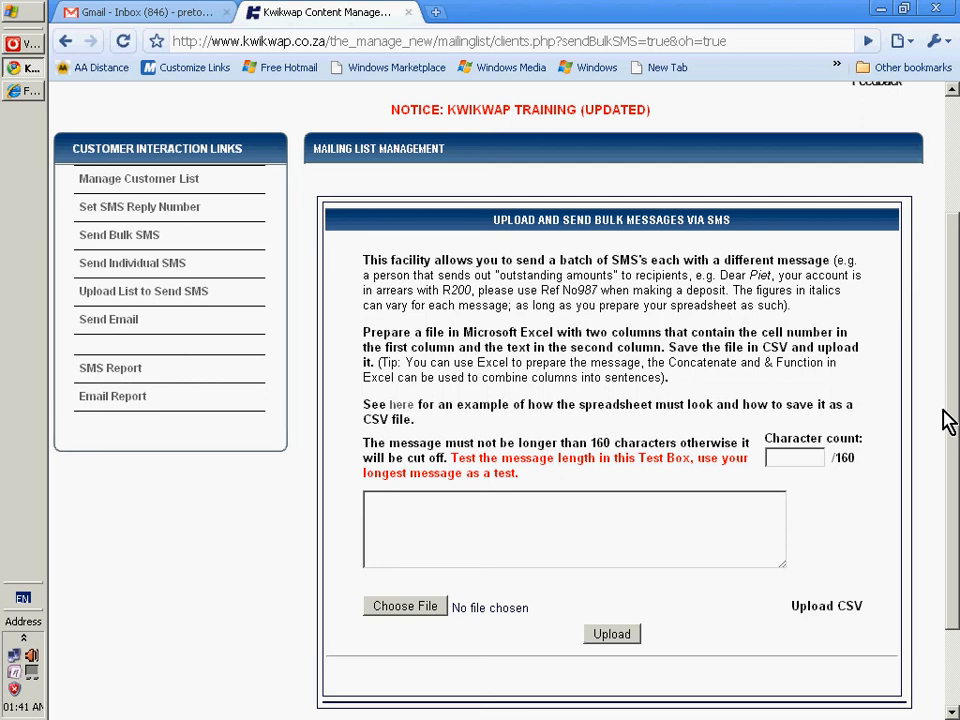
mouse_move(143, 291)
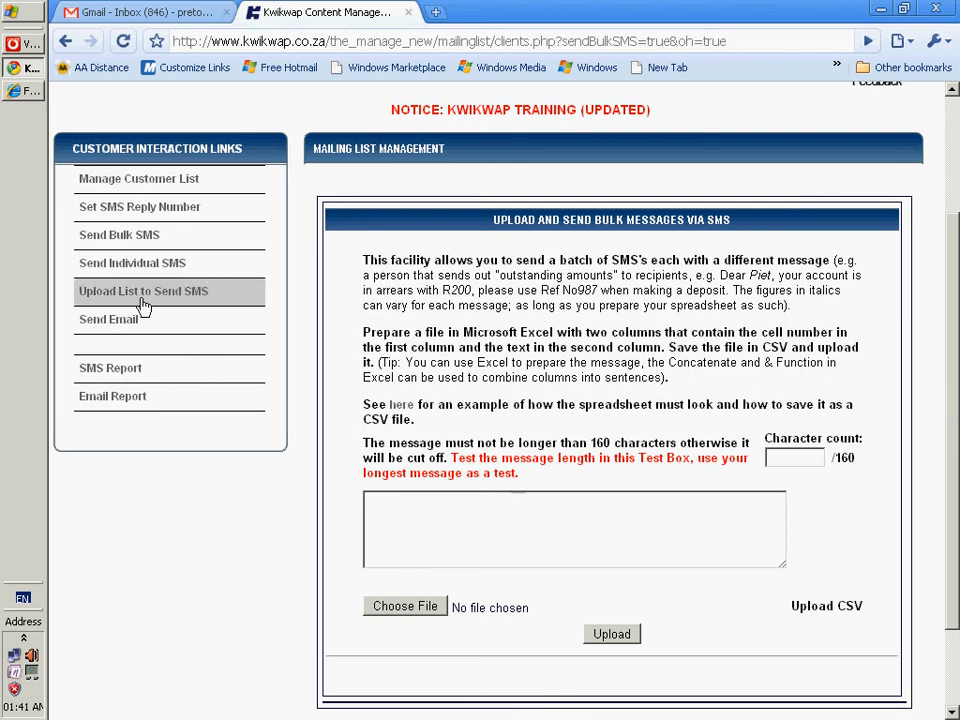
mouse_move(120, 325)
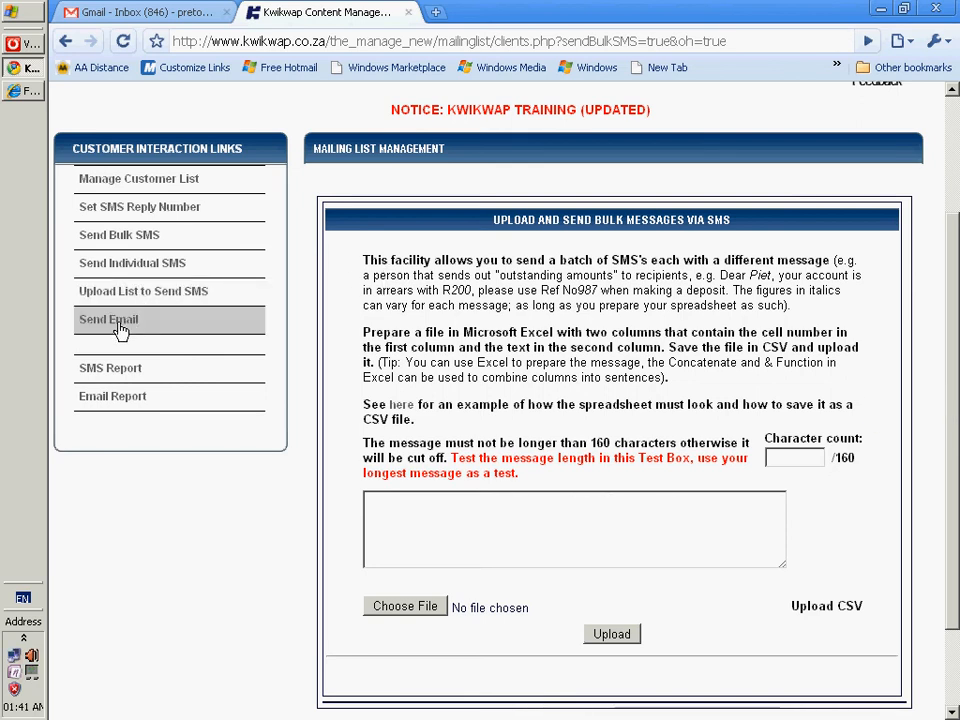
Step: Open Send Email and show the recipient search with its A–Z filter
left_click(108, 319)
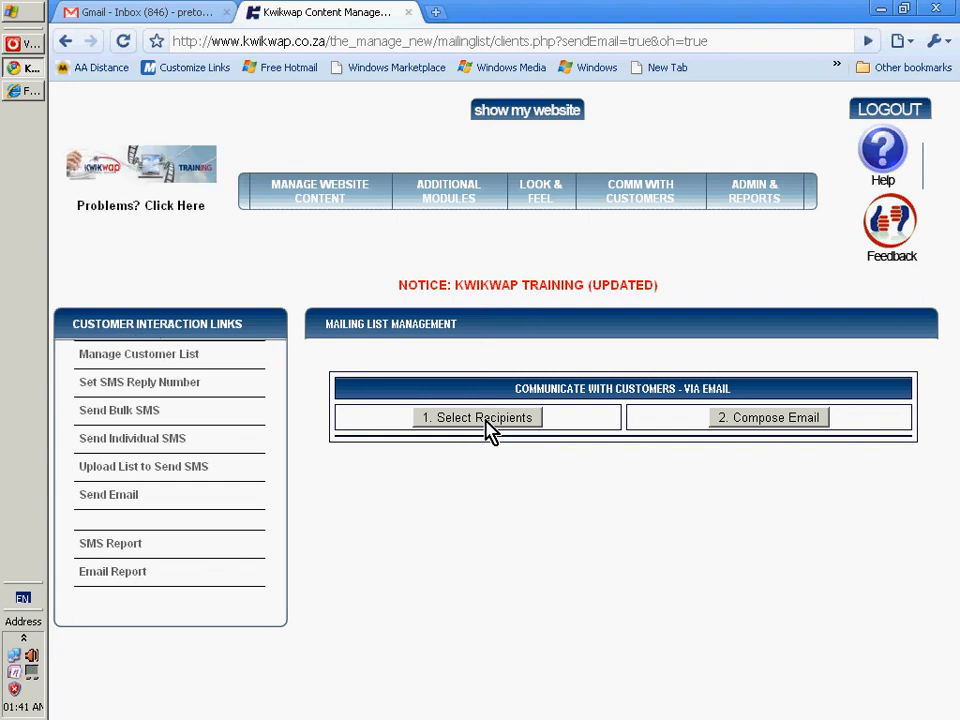
left_click(477, 417)
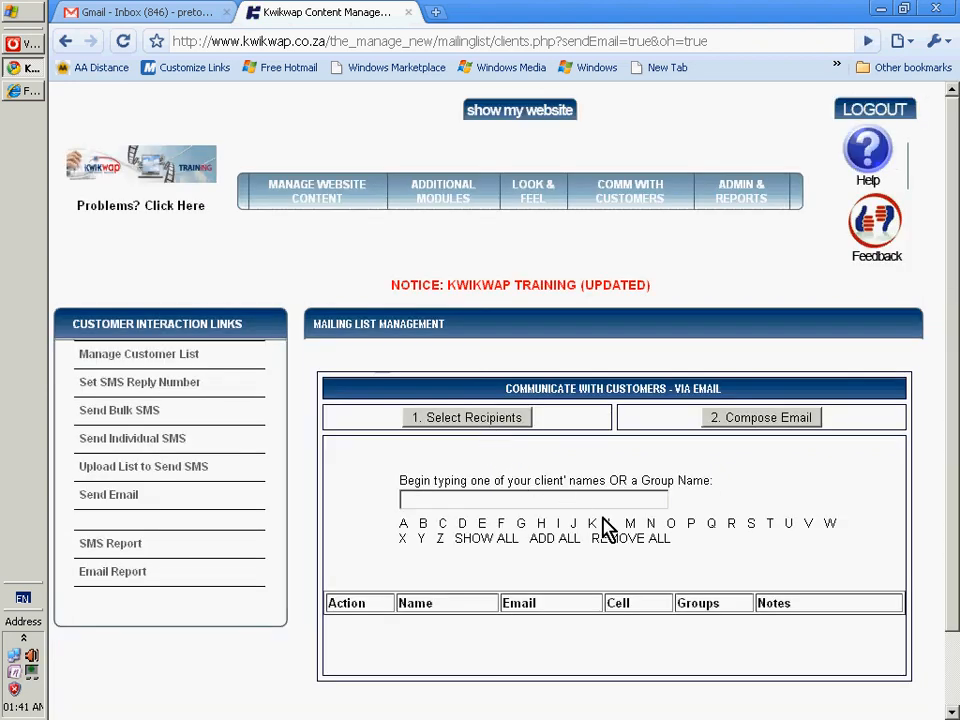
mouse_move(618, 545)
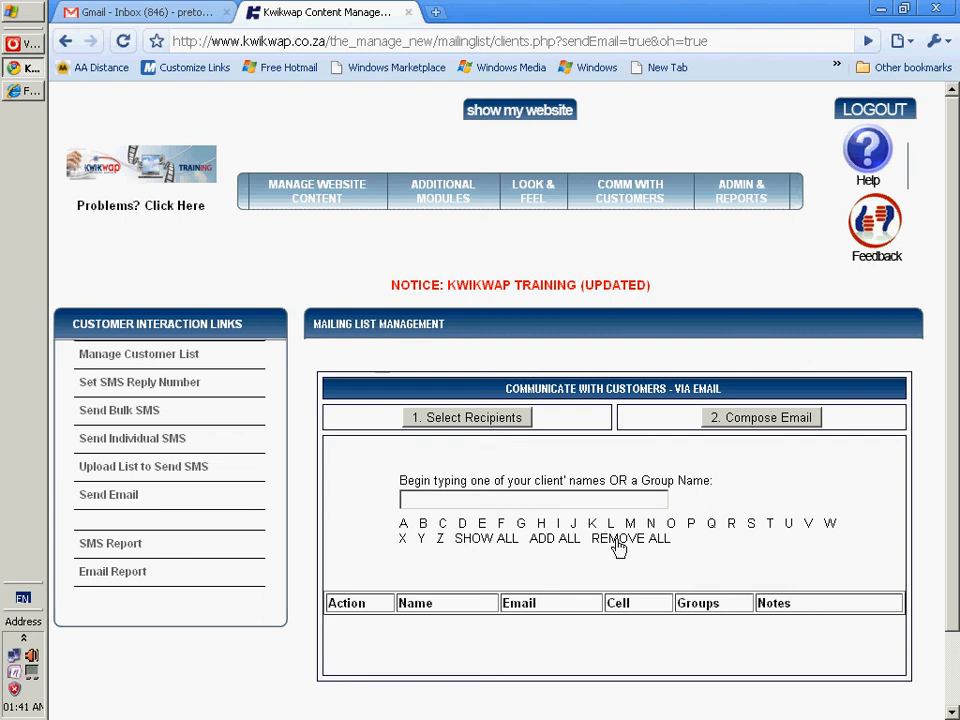
mouse_move(110, 543)
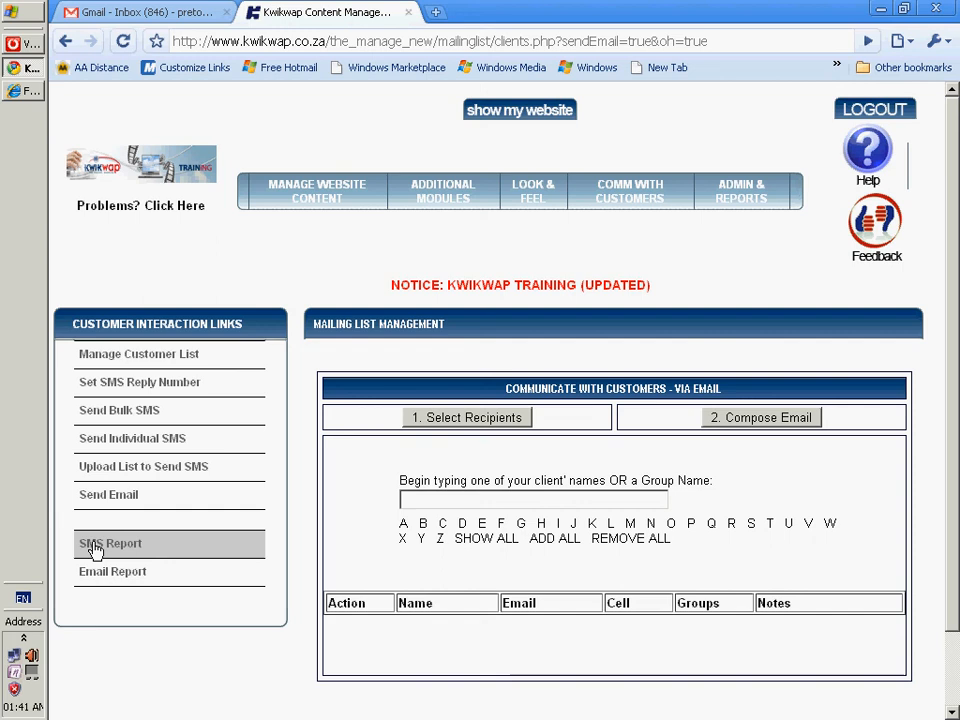
Step: View the SMS Report, then the Email Report showing 147 emails in 2010-02
left_click(110, 543)
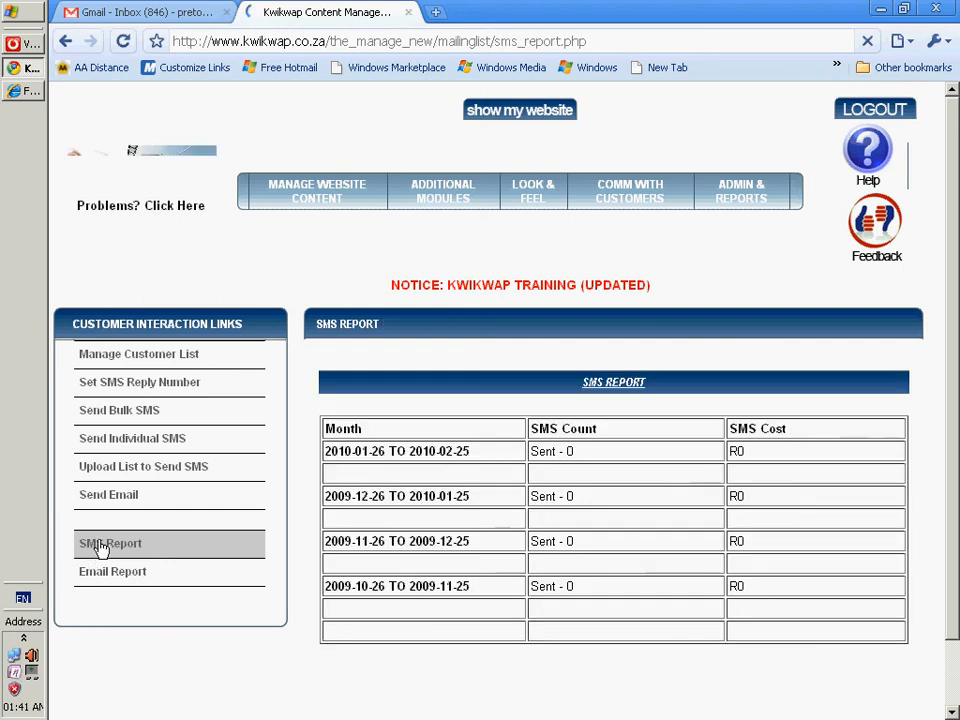
mouse_move(325, 567)
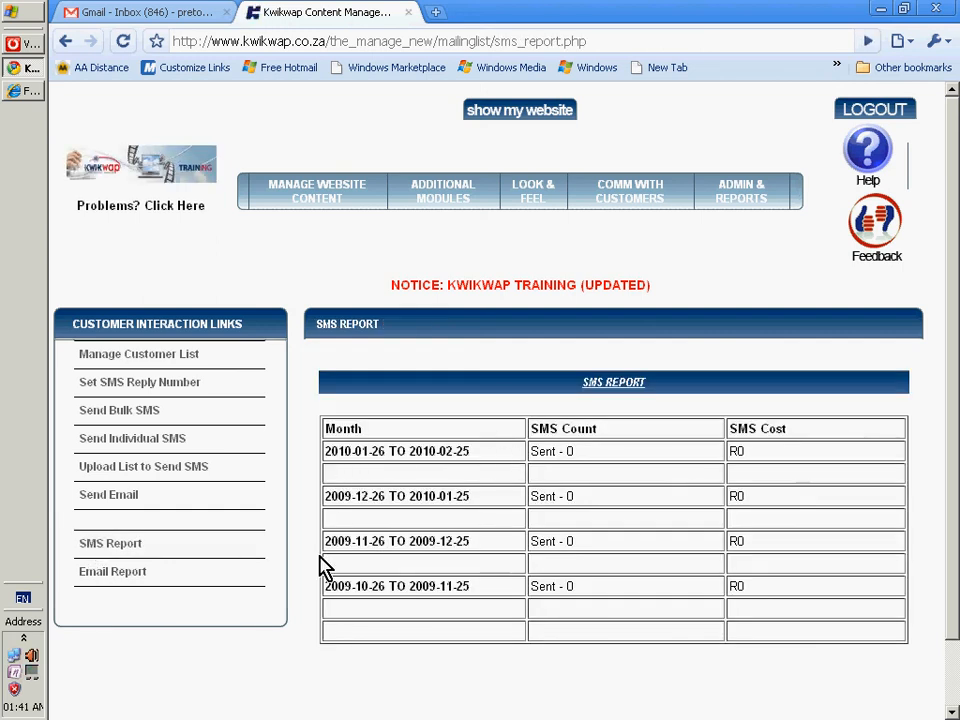
mouse_move(87, 580)
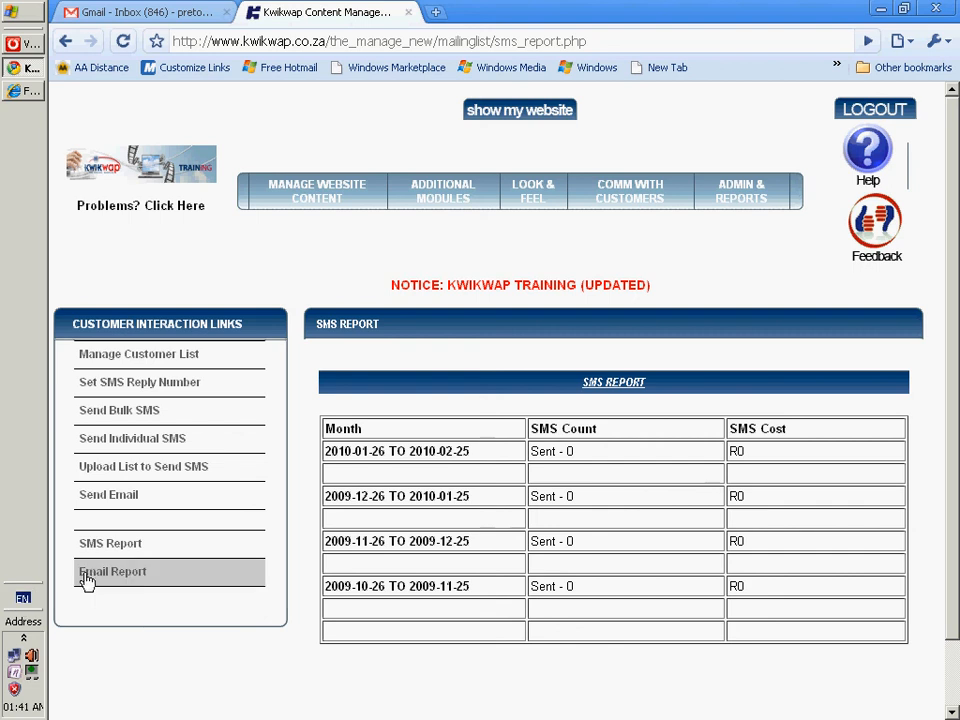
left_click(112, 571)
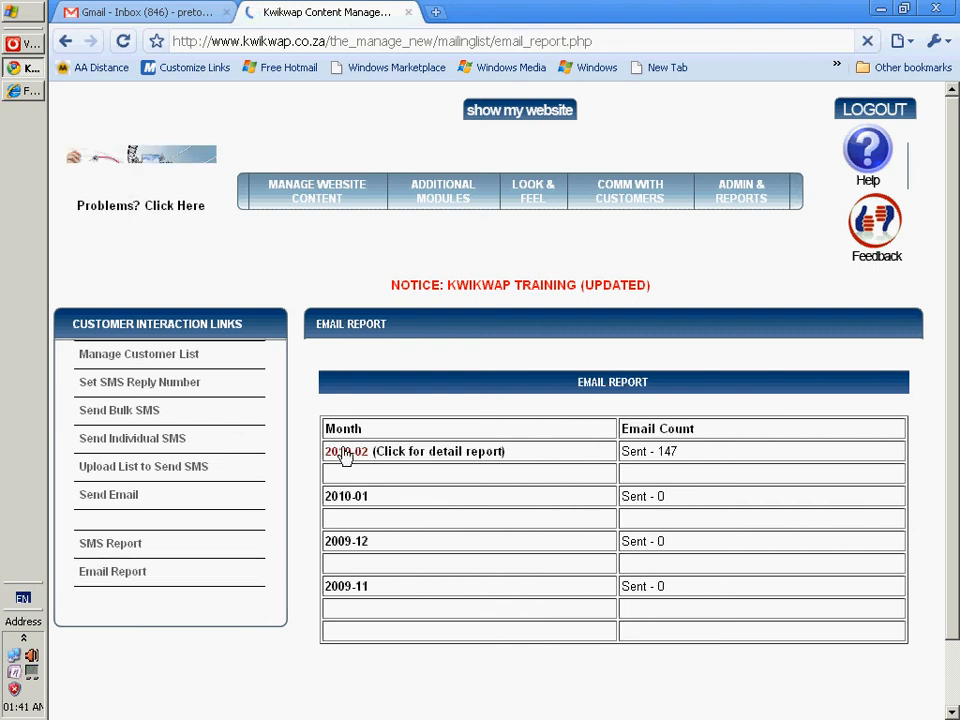
Step: Open the 2010-02 detail report and scroll through its sent emails' dates, receivers and subjects
left_click(414, 451)
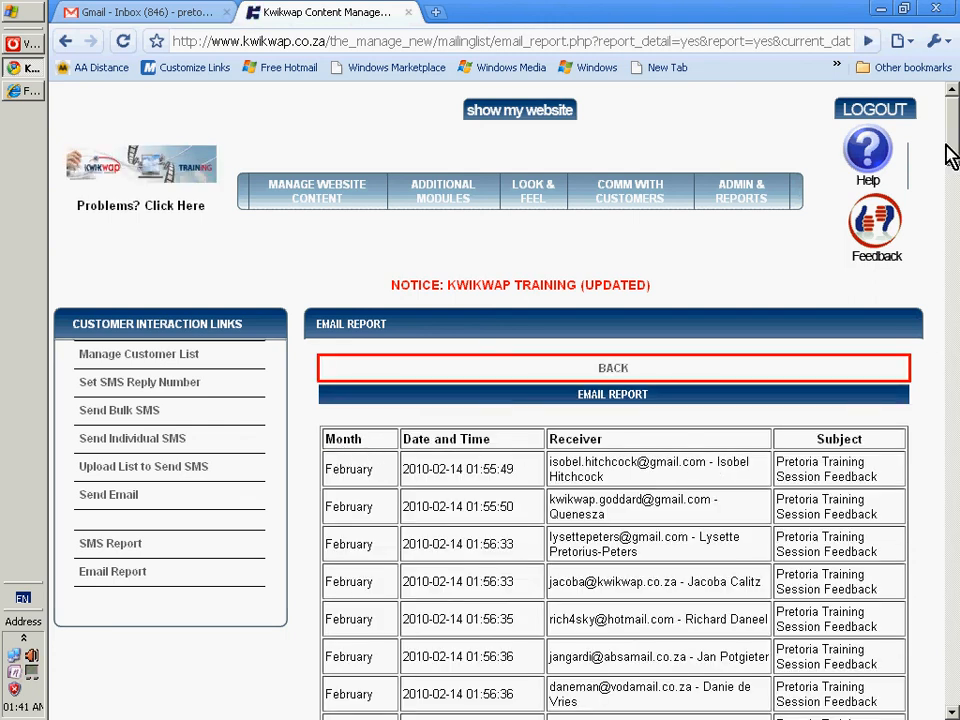
scroll("down", 3)
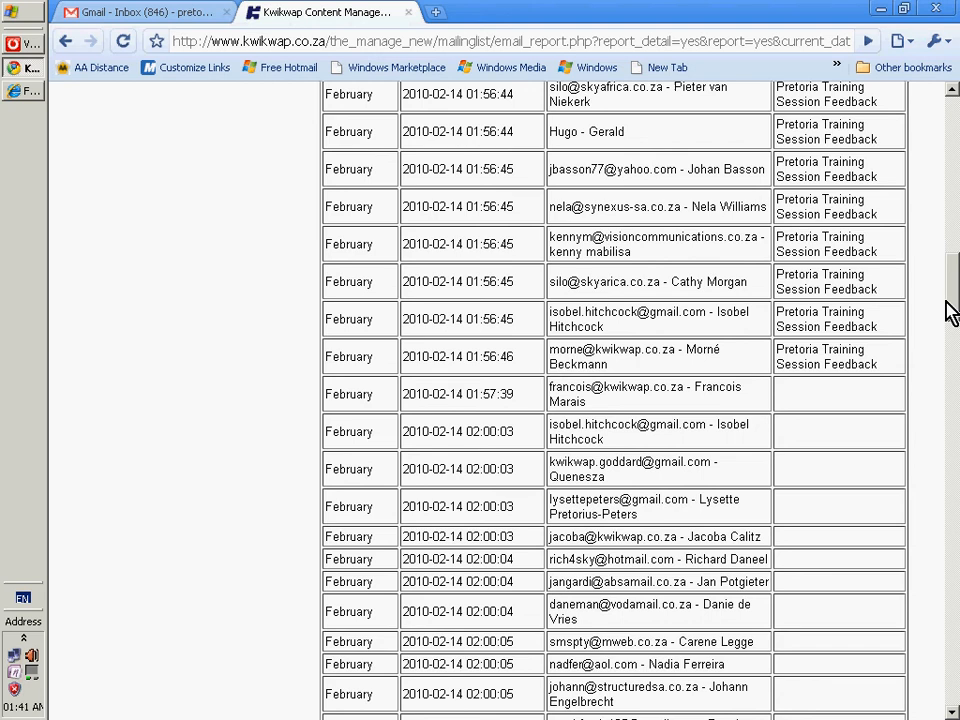
scroll("up", 3)
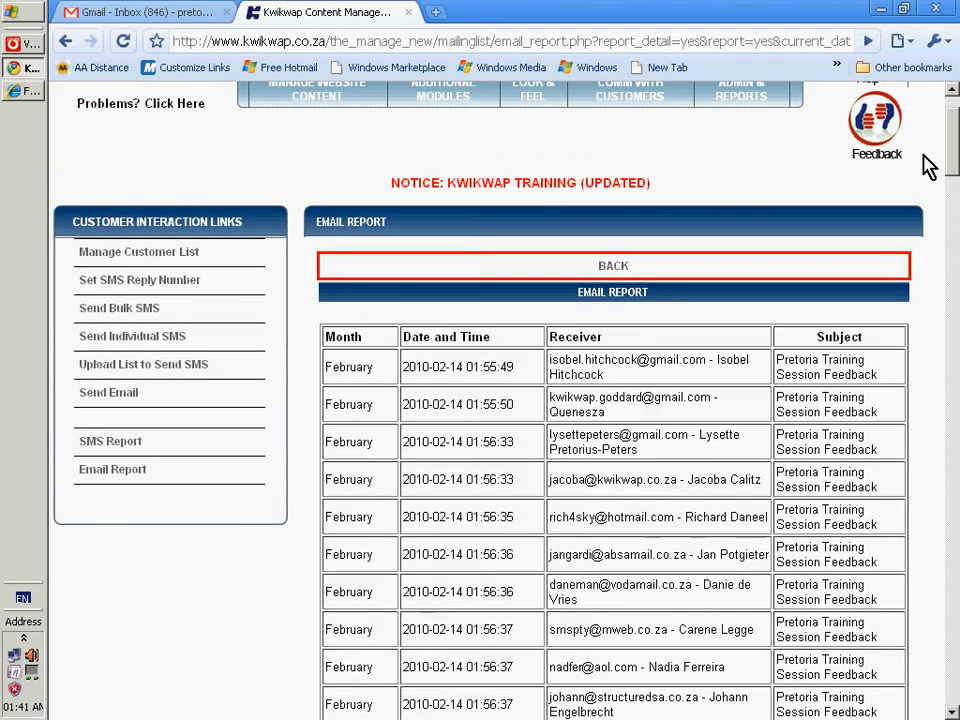
mouse_move(935, 160)
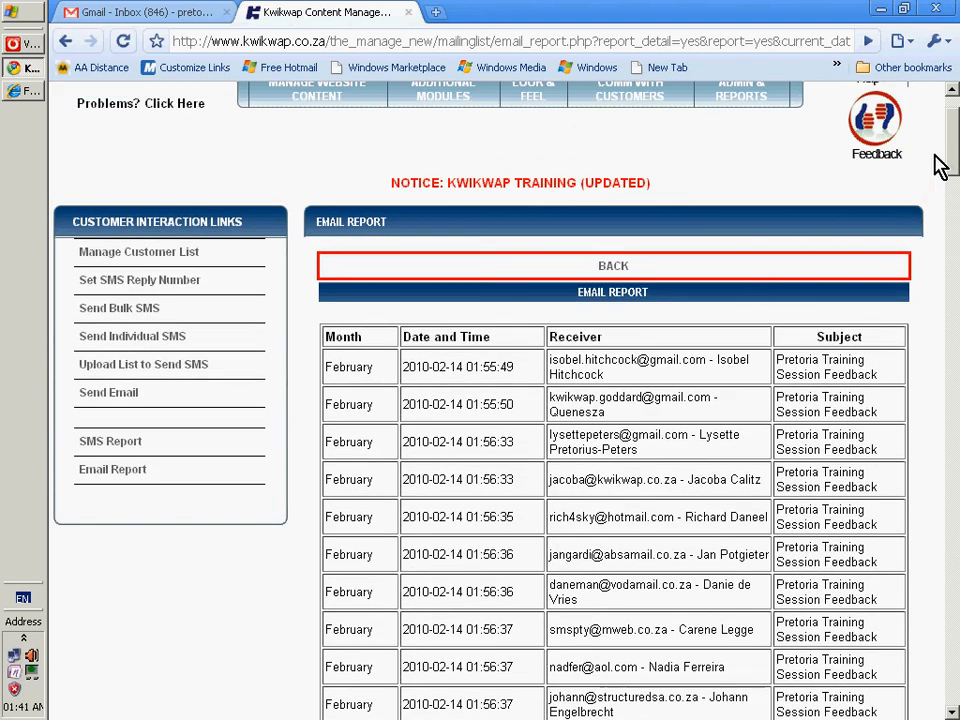
scroll("up", 3)
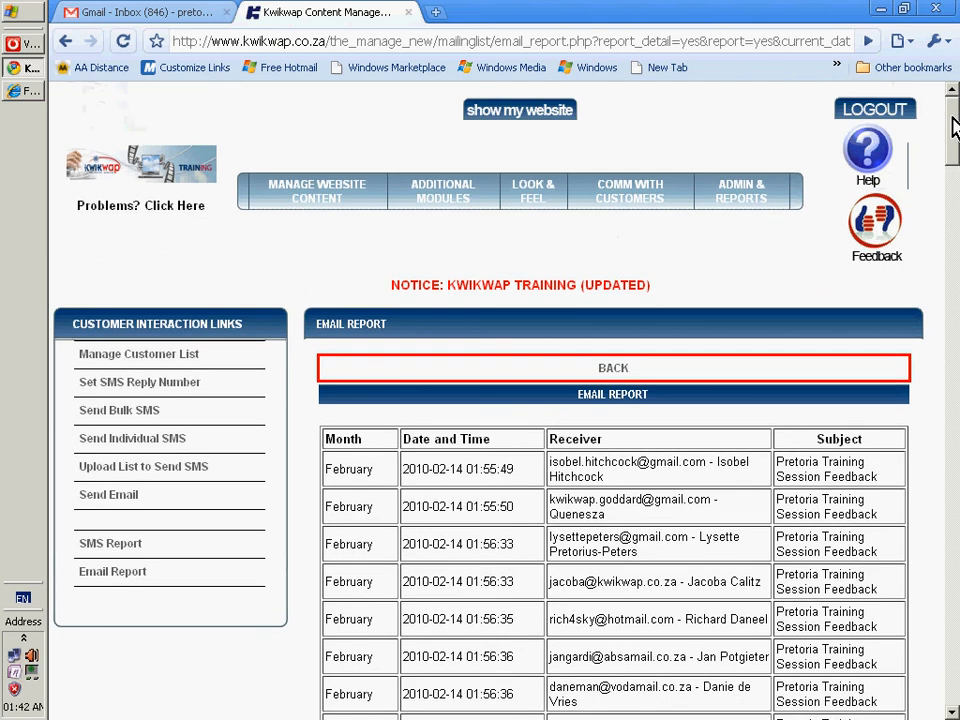
mouse_move(630, 191)
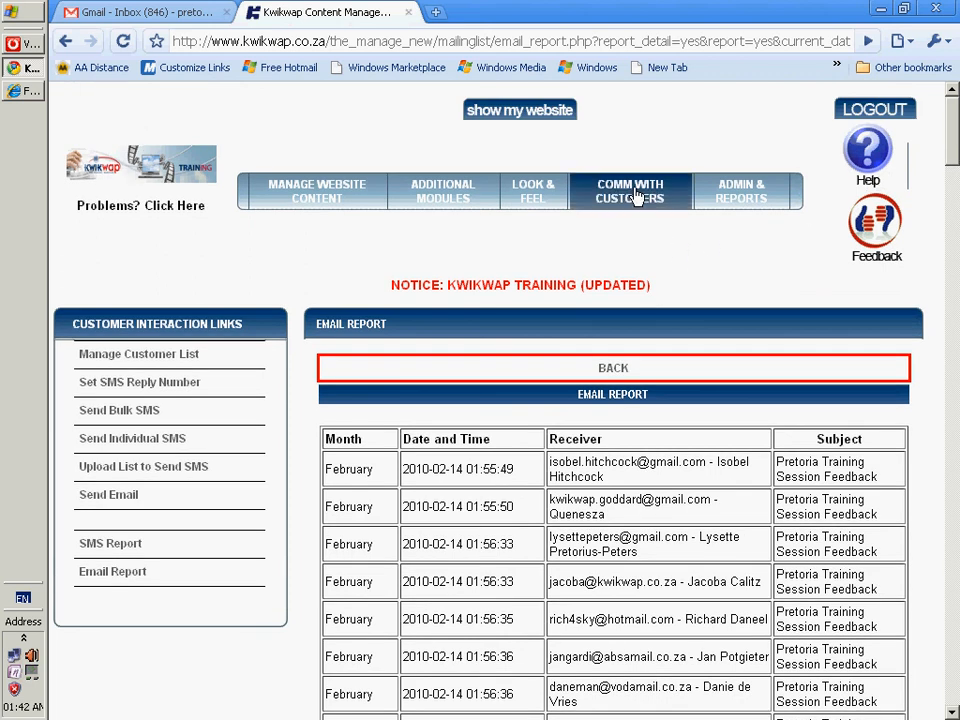